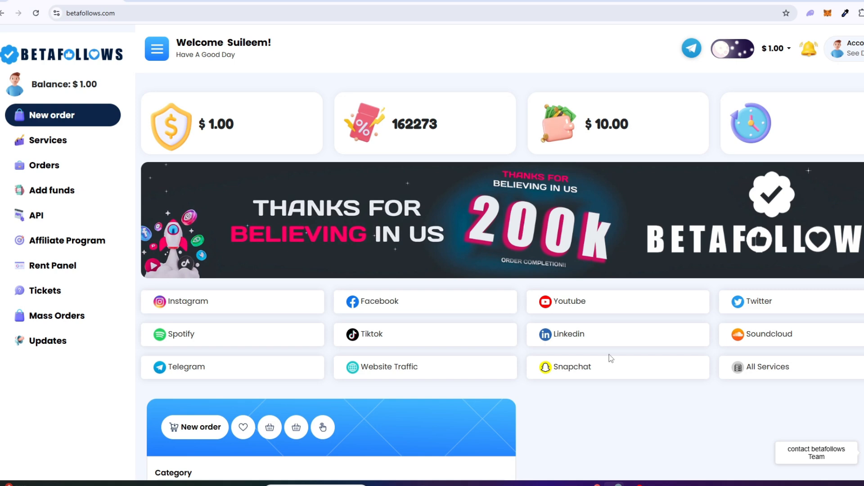
mouse_move(589, 443)
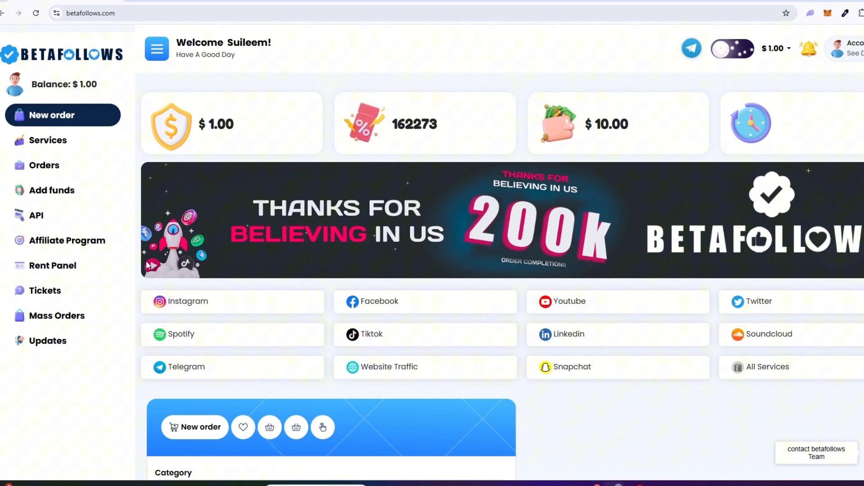
Go to the Rent Panel page showing the child panel order form and nameserver details
left_click(53, 265)
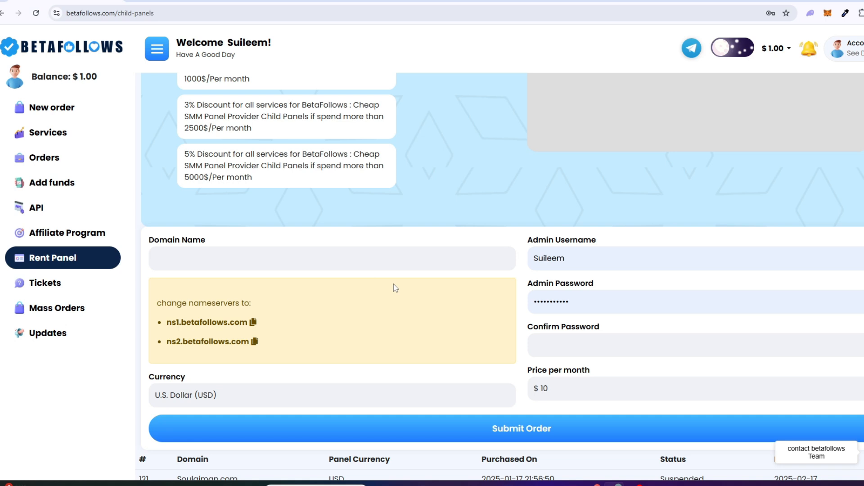
mouse_move(224, 285)
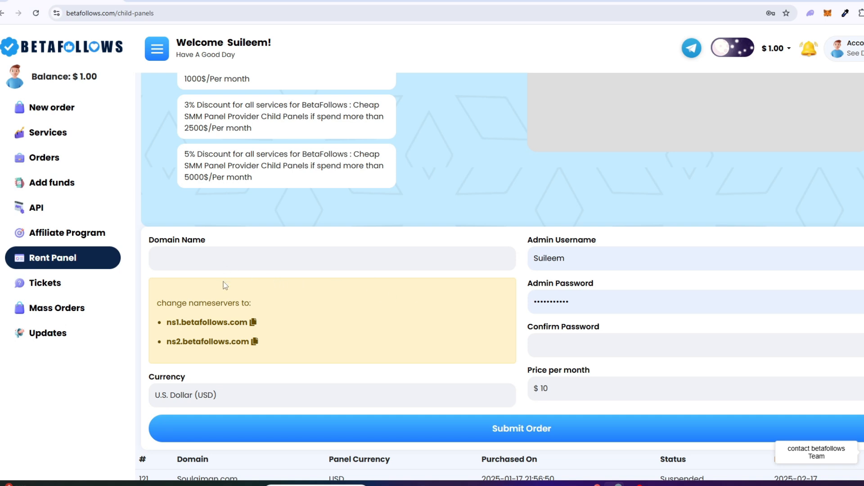
mouse_move(340, 312)
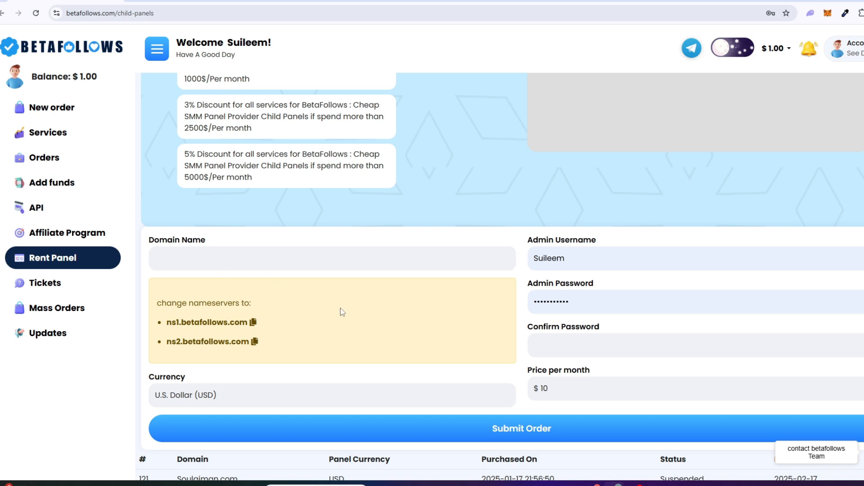
mouse_move(401, 321)
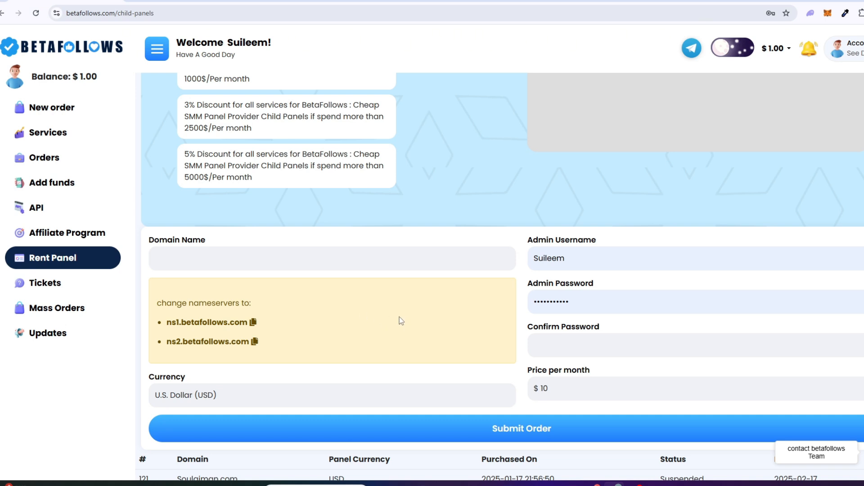
mouse_move(448, 333)
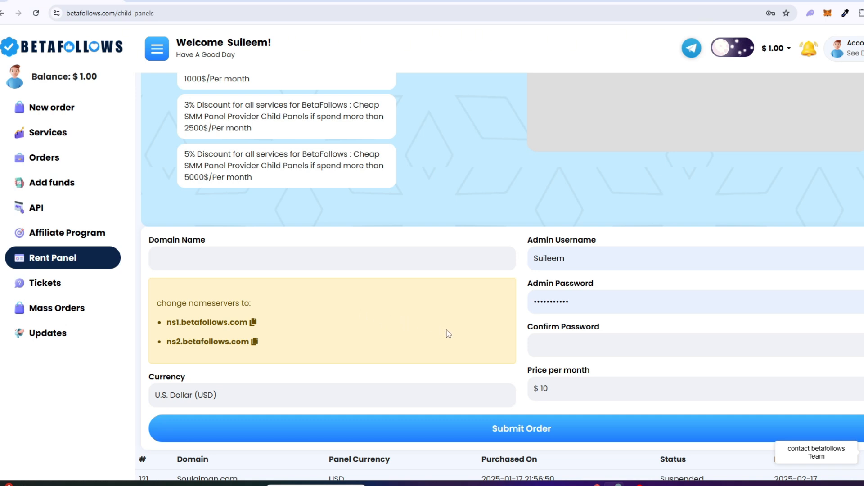
mouse_move(160, 319)
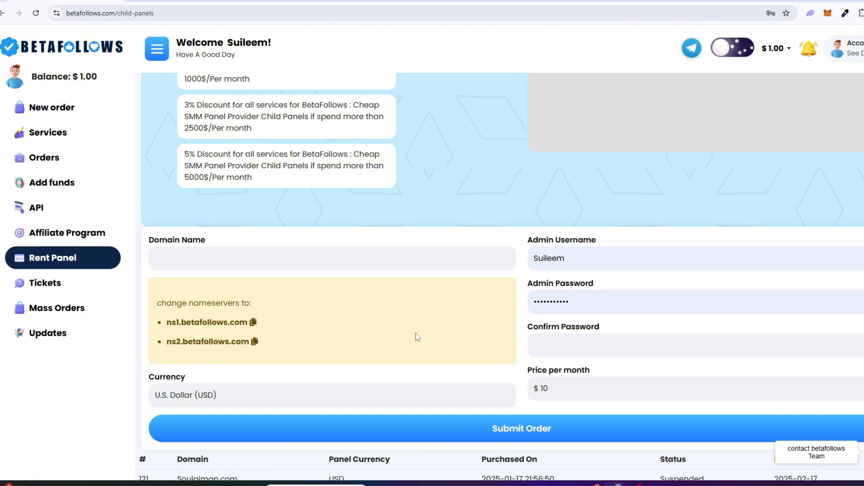
mouse_move(312, 367)
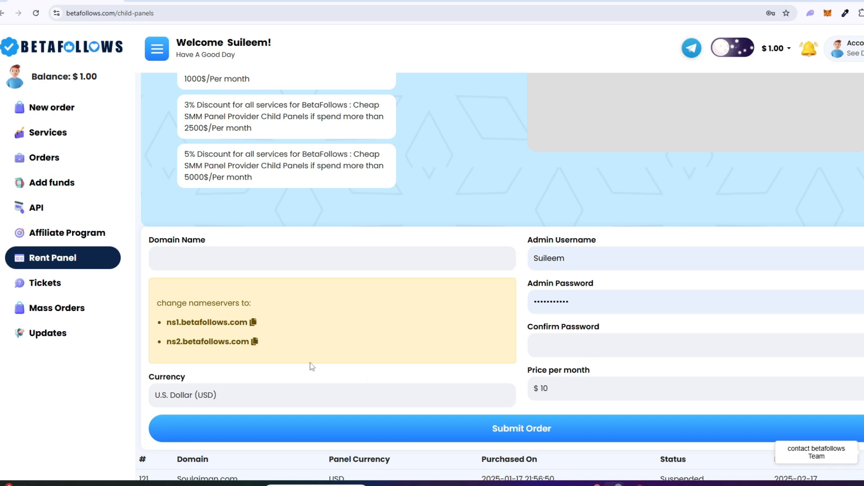
mouse_move(429, 342)
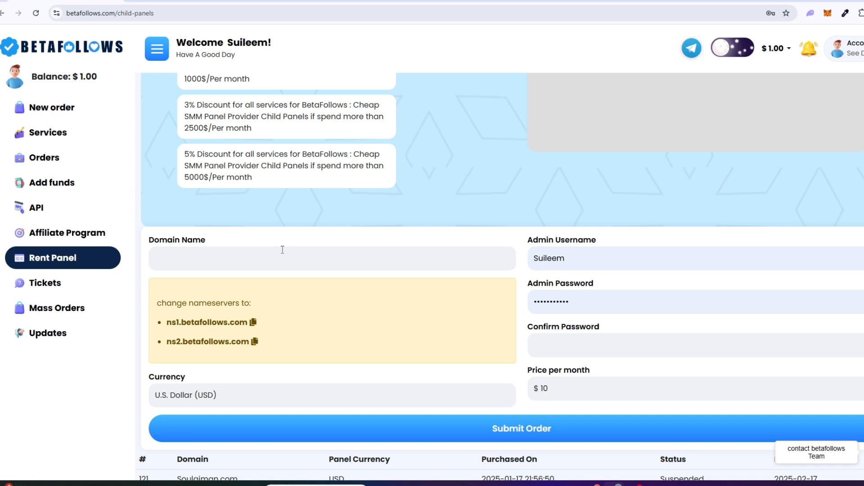
double_click(176, 240)
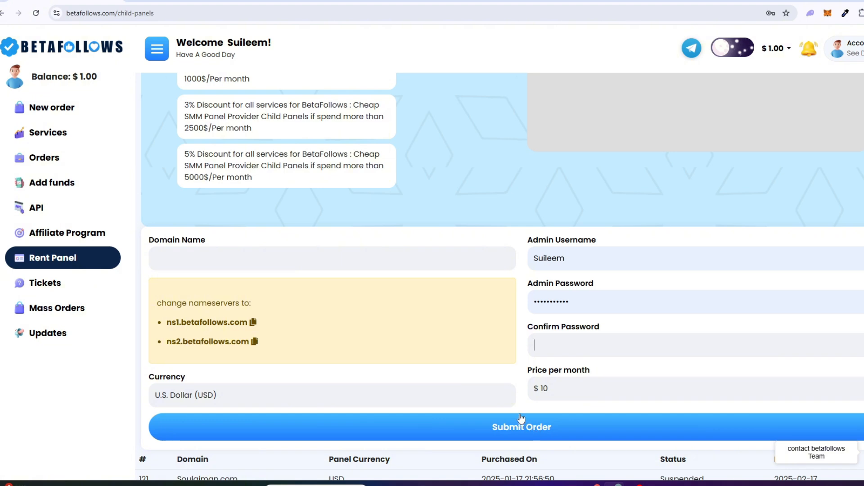
mouse_move(168, 178)
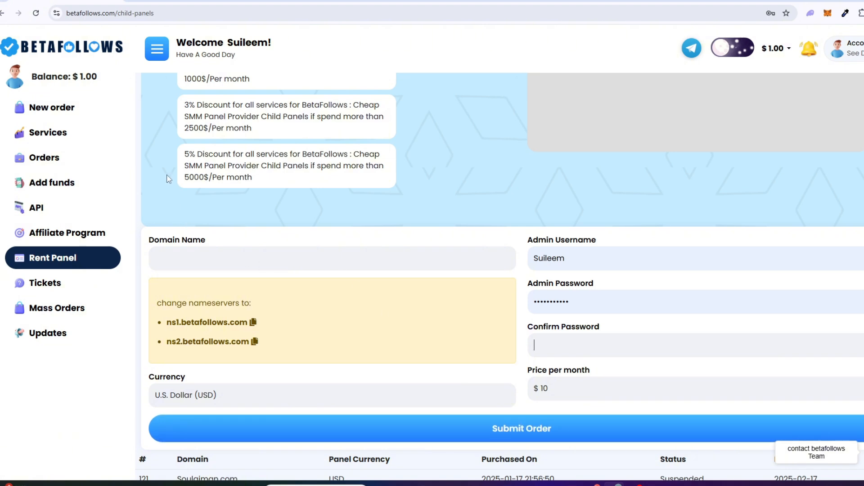
mouse_move(626, 463)
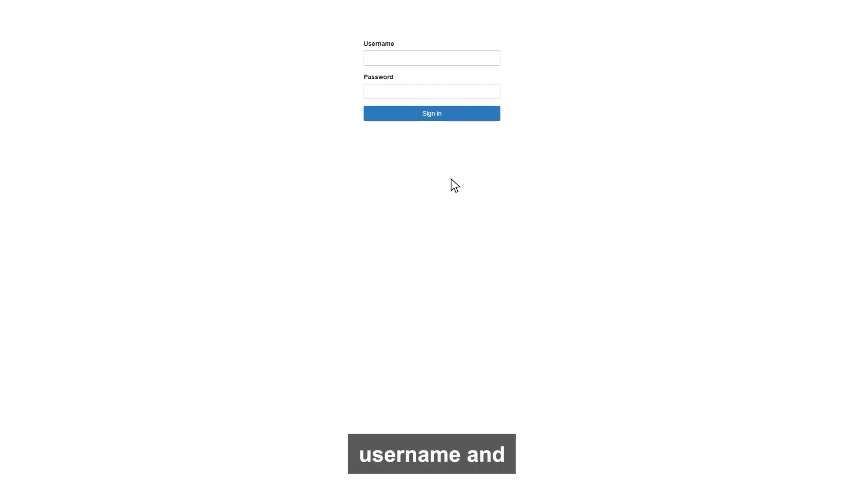
Sign in with username 'childpanel' and land on the registered users list
type("childpanel")
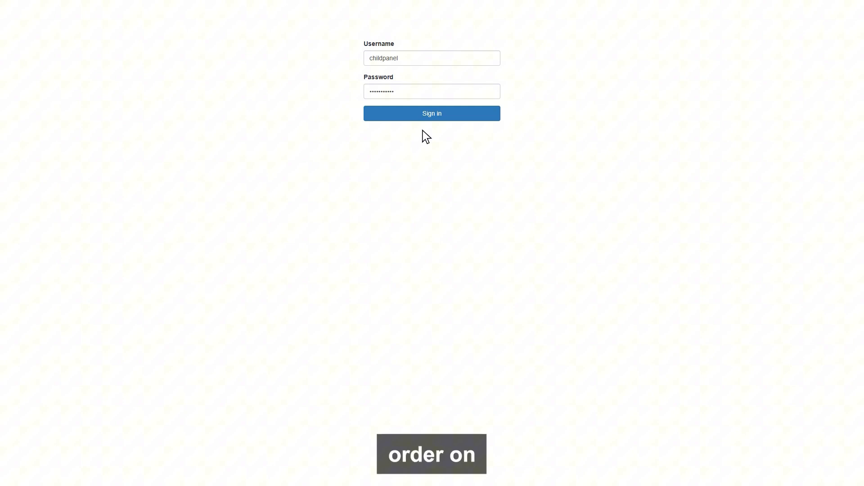
left_click(431, 114)
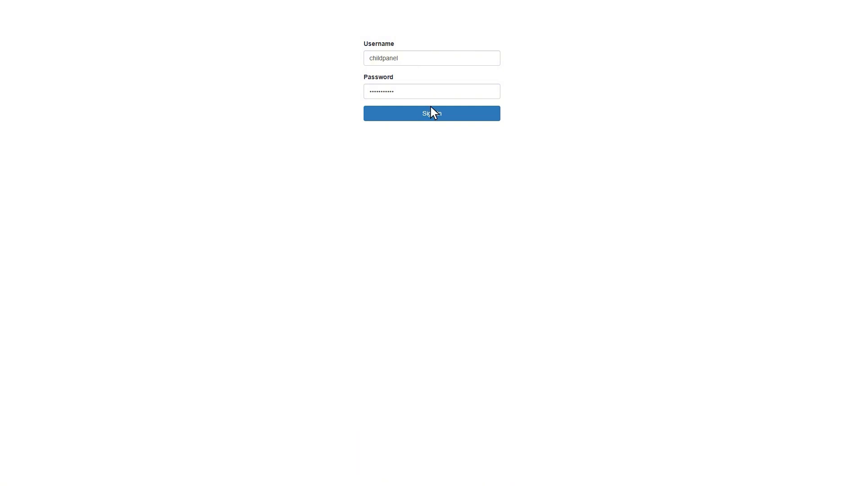
left_click(431, 113)
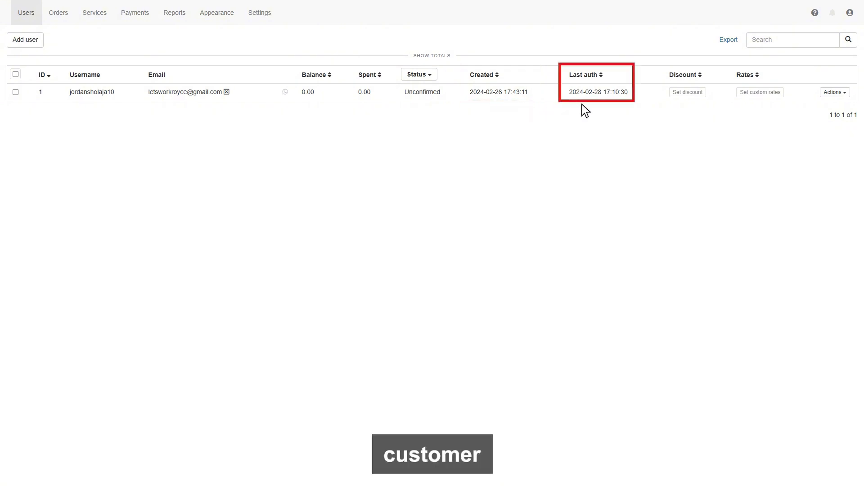
mouse_move(604, 110)
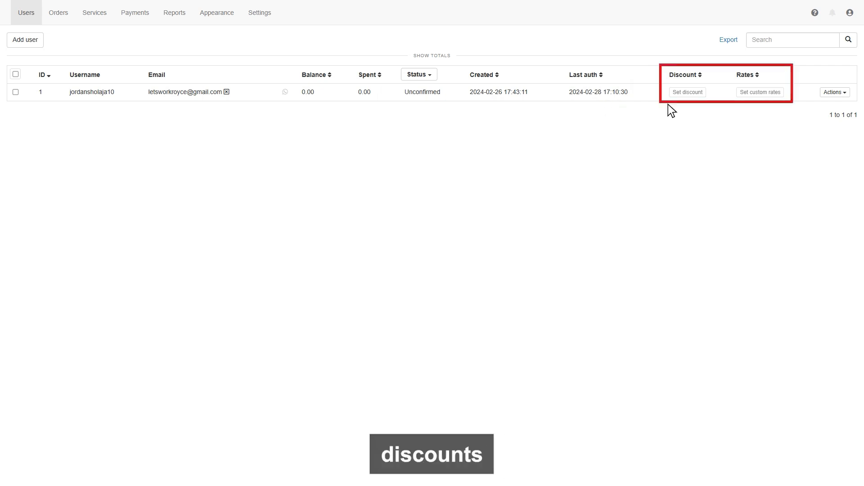
mouse_move(728, 110)
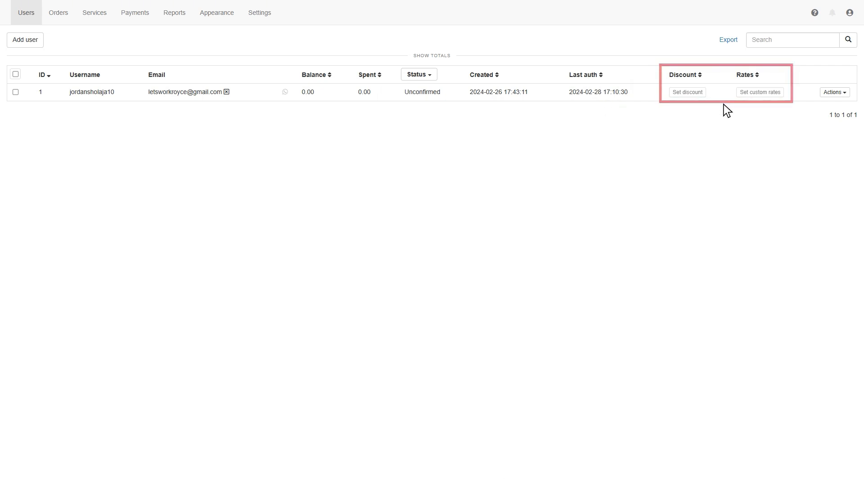
mouse_move(834, 92)
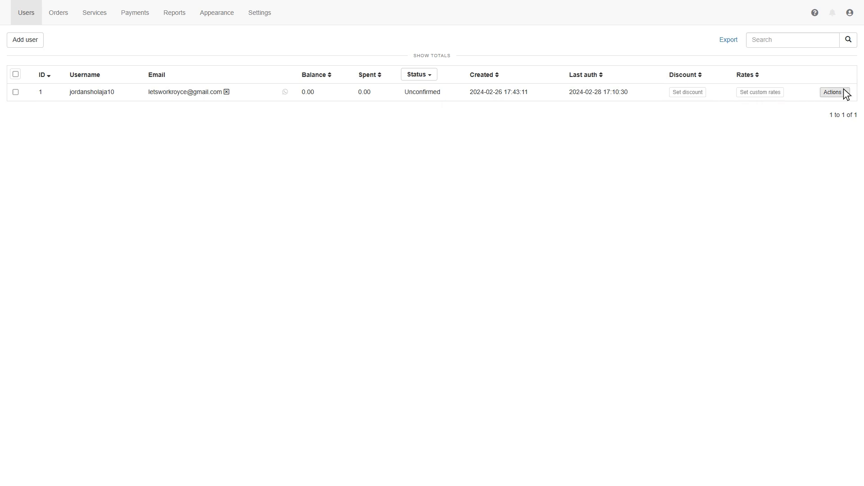
left_click(834, 92)
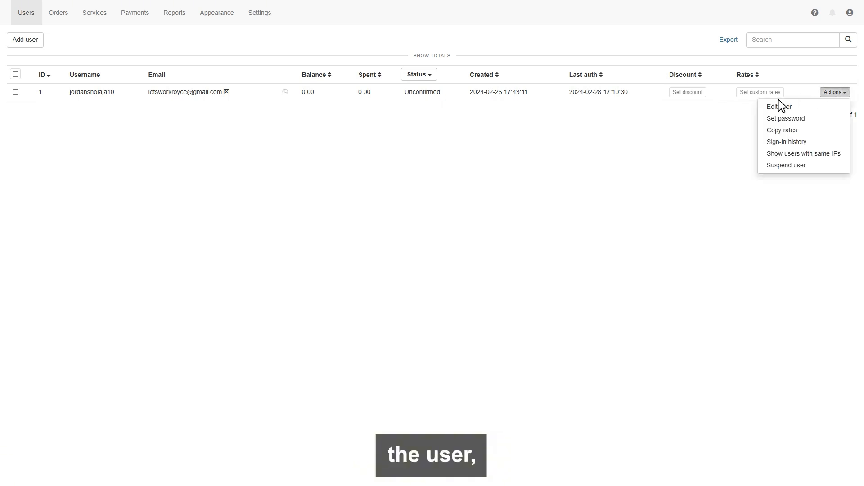
left_click(779, 107)
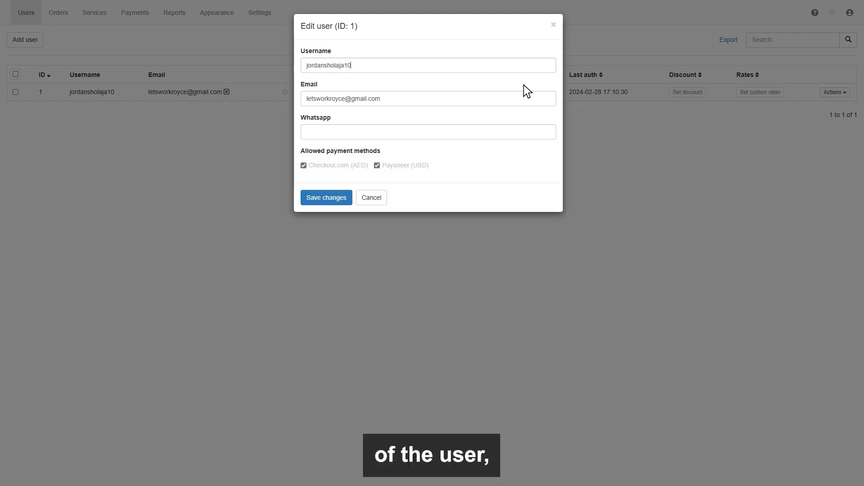
mouse_move(389, 113)
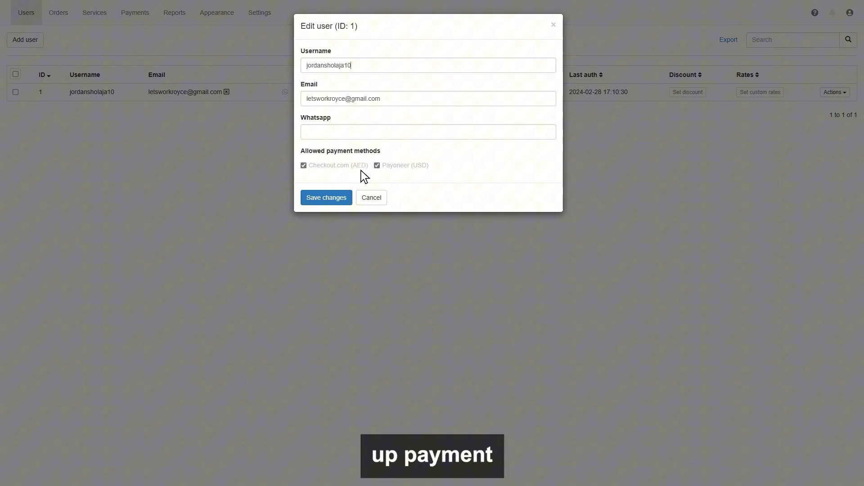
left_click(371, 197)
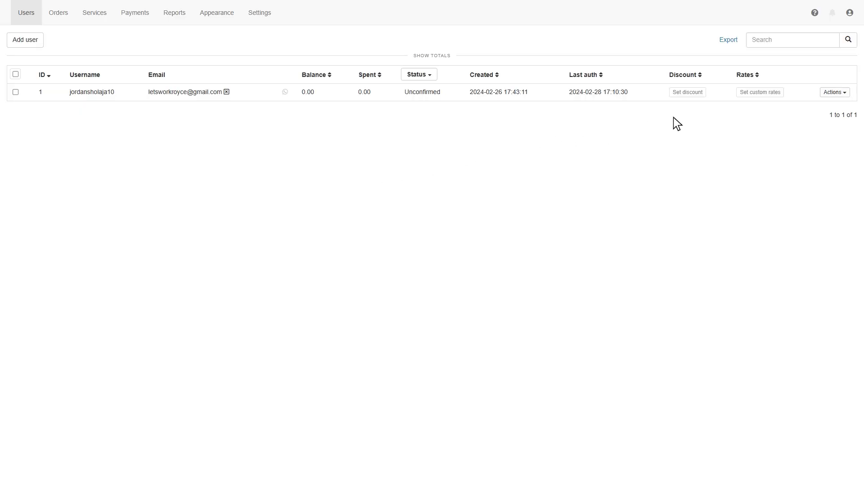
left_click(834, 92)
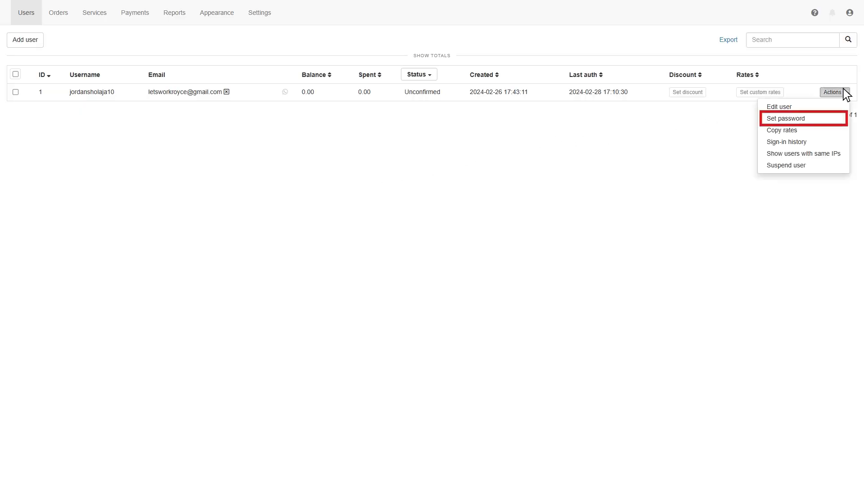
mouse_move(785, 117)
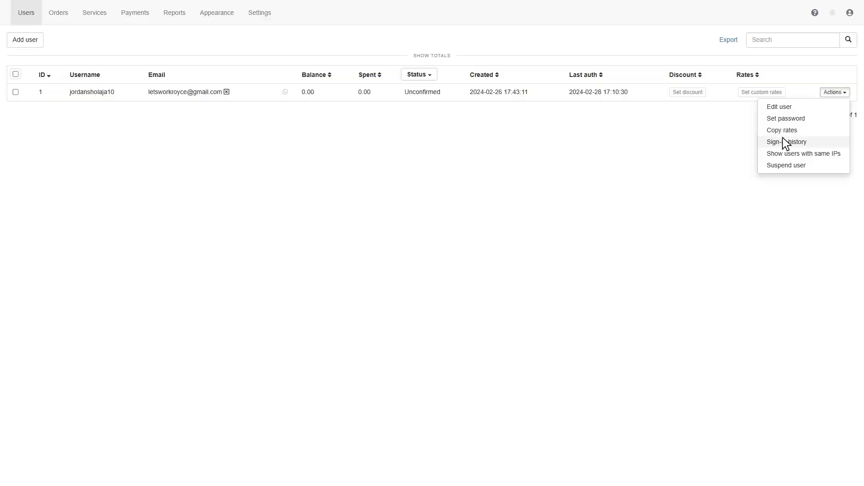
left_click(786, 141)
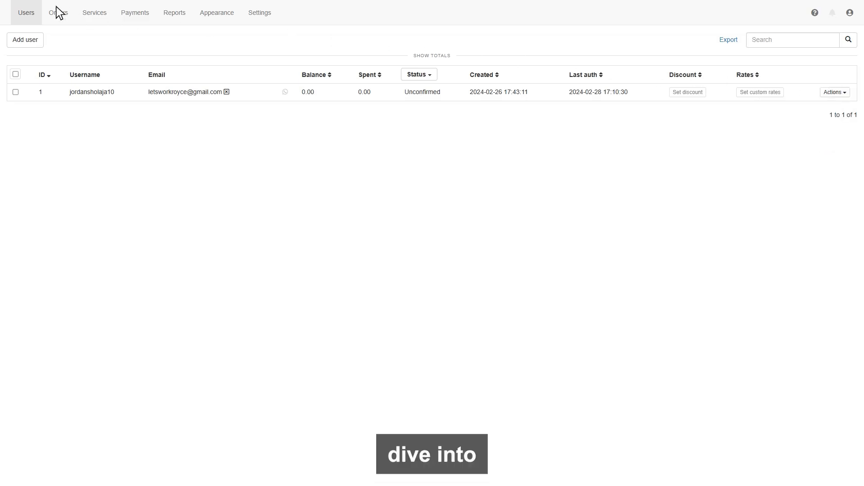
Show the orders list, empty across all status filters for the last 90 days
left_click(57, 12)
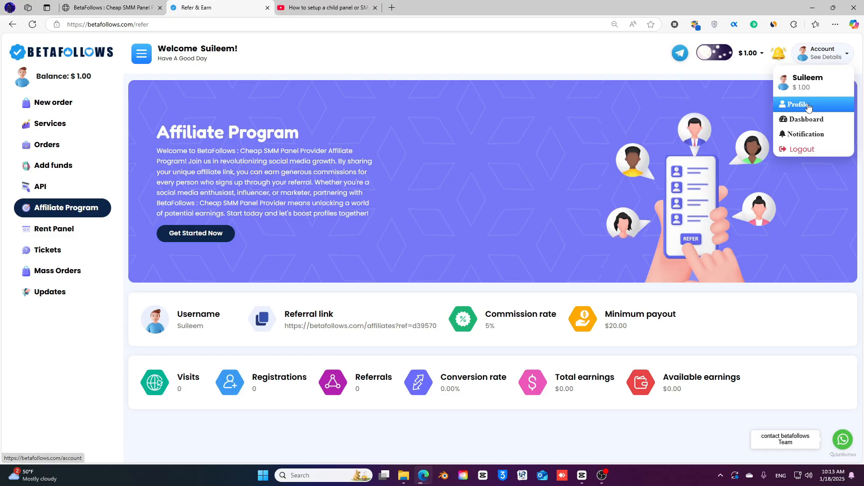
left_click(797, 104)
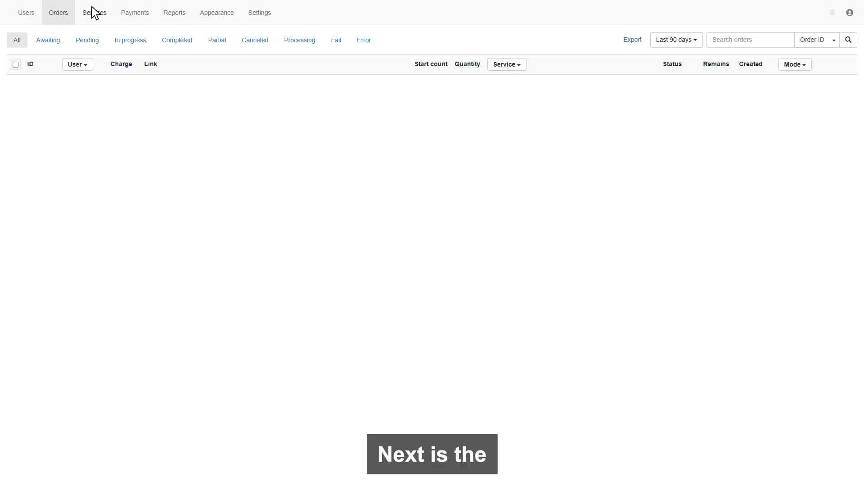
Create a 'Youtube' service category positioned at the top of the services list
left_click(94, 11)
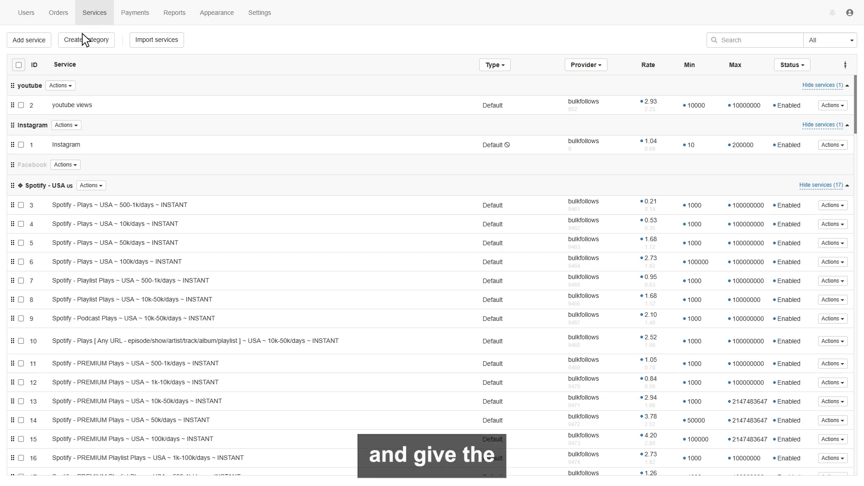
left_click(86, 39)
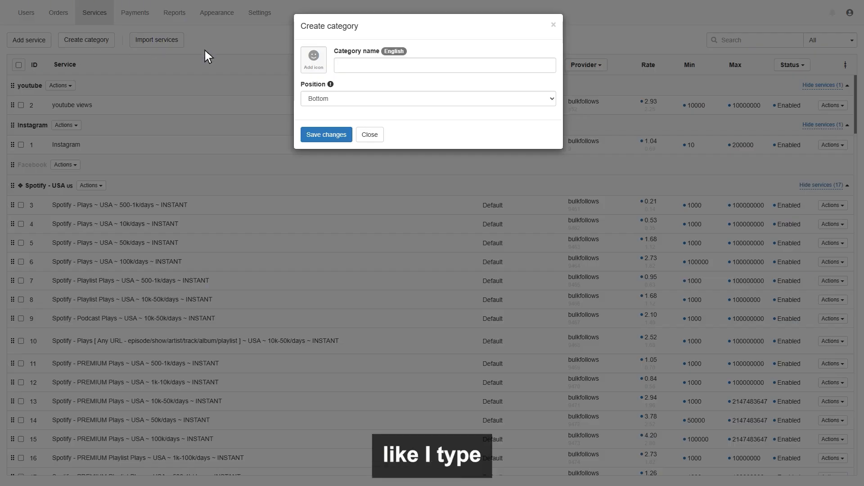
type("Youtube")
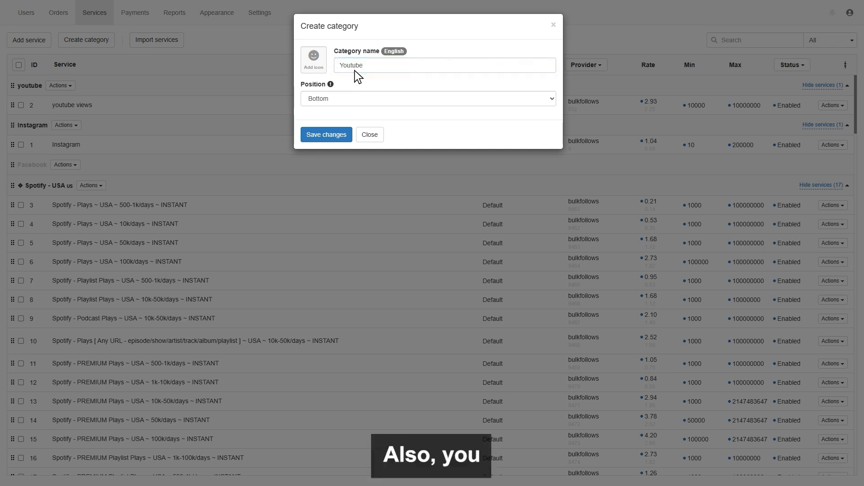
left_click(428, 99)
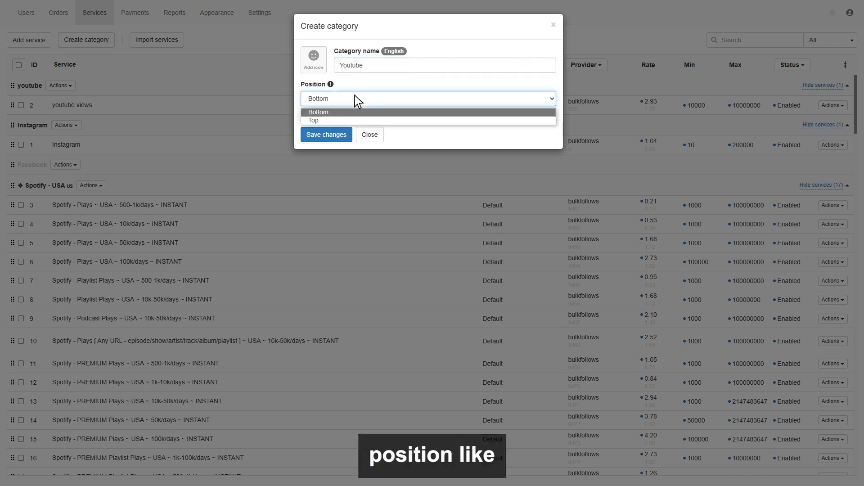
left_click(314, 120)
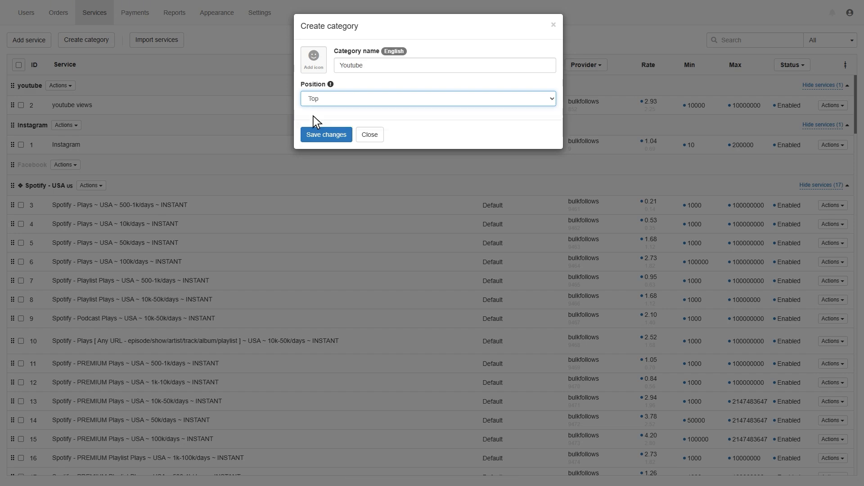
left_click(326, 134)
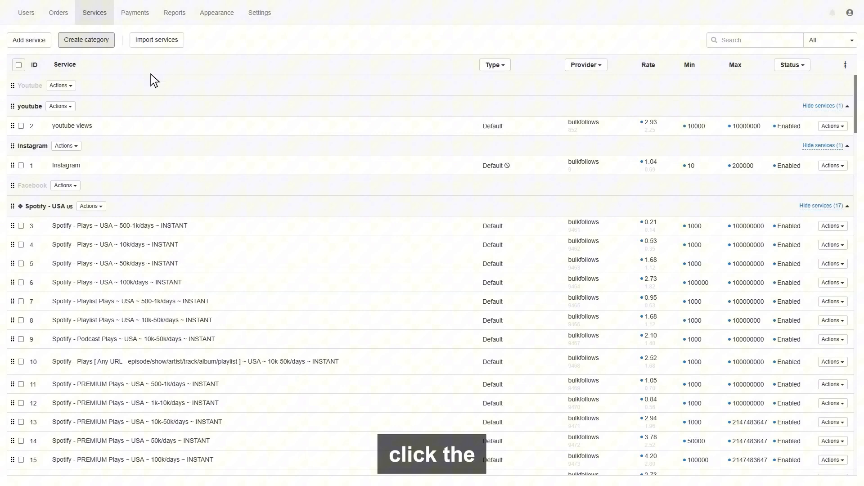
Start a new 'Youtube' service in the Youtube category with bulkfollows as provider
left_click(29, 40)
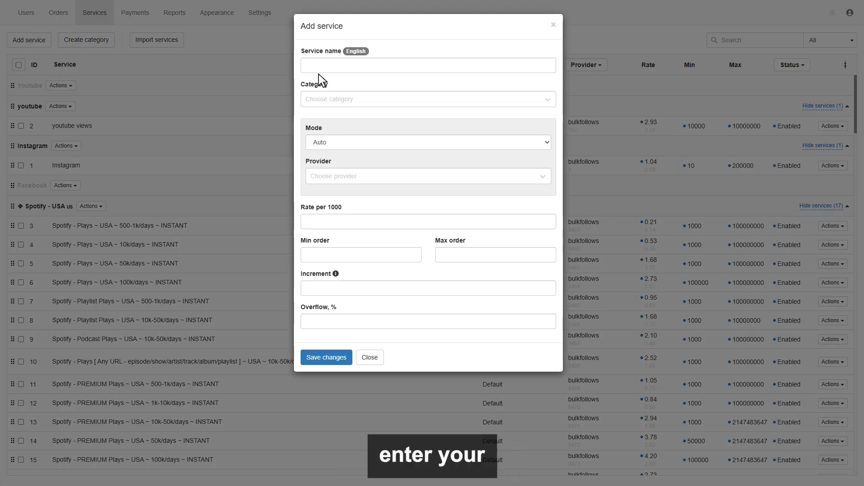
type("Youtube")
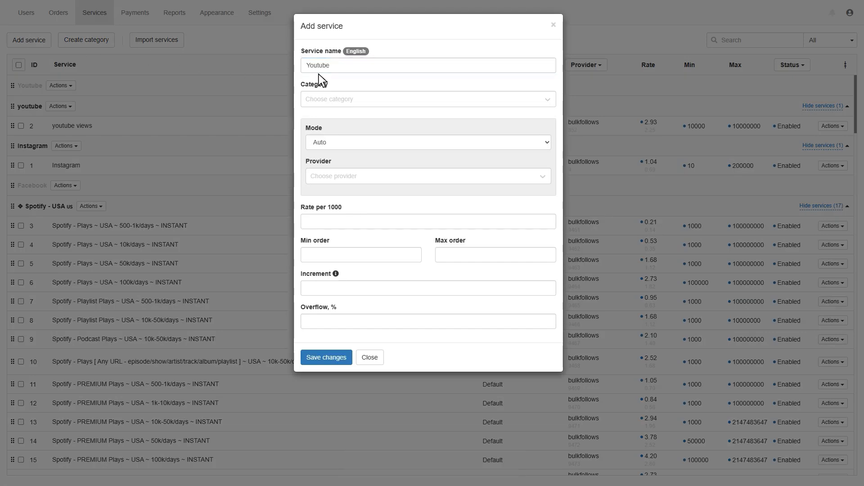
left_click(427, 99)
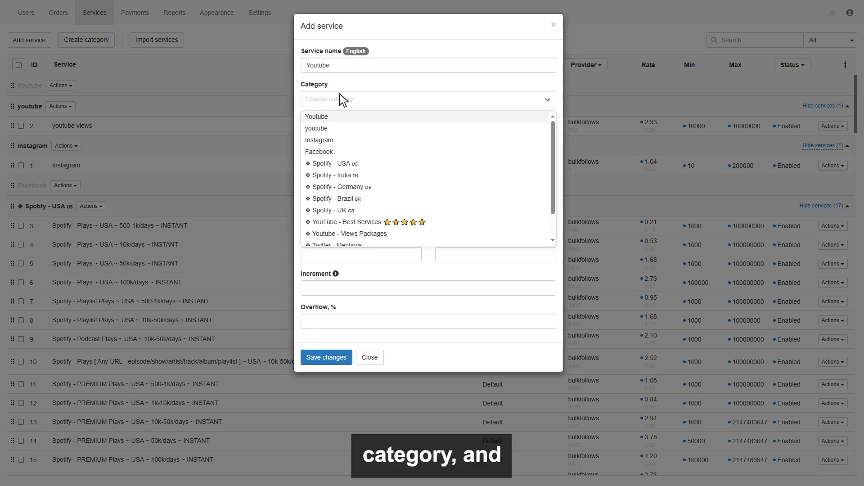
left_click(316, 116)
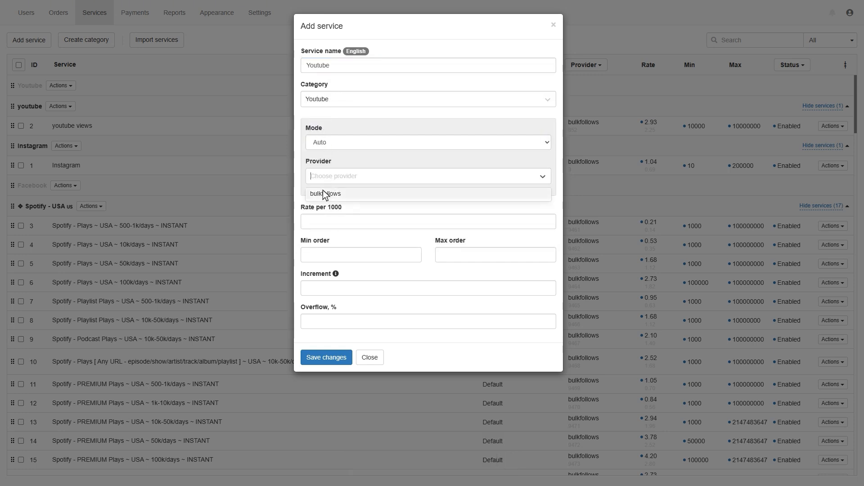
left_click(325, 193)
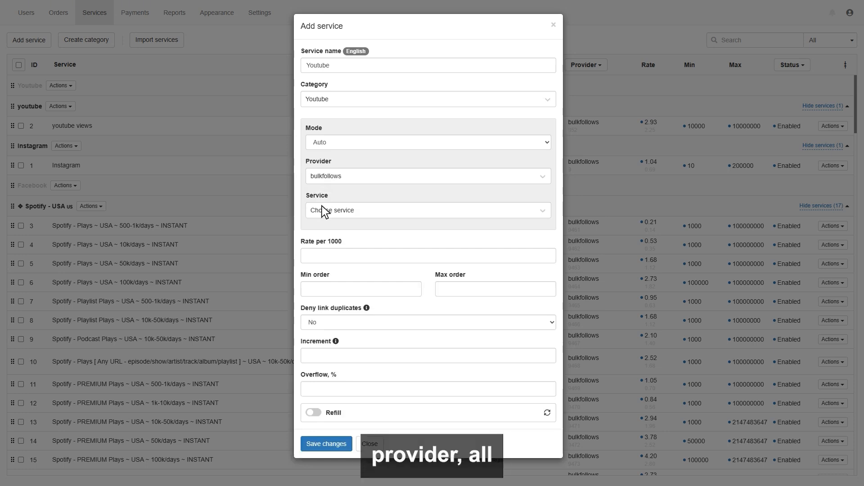
Link it to bulkfollows service 91 (YouTube lifetime views) with a 50% synced markup and save
left_click(427, 209)
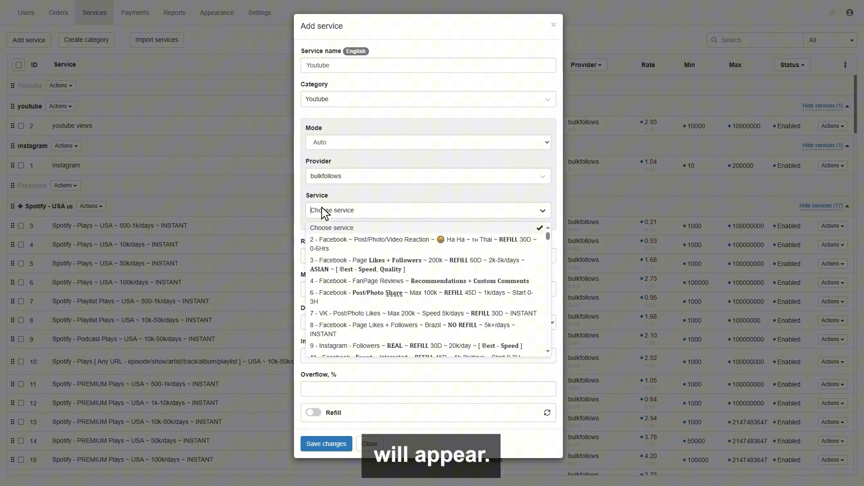
type("y")
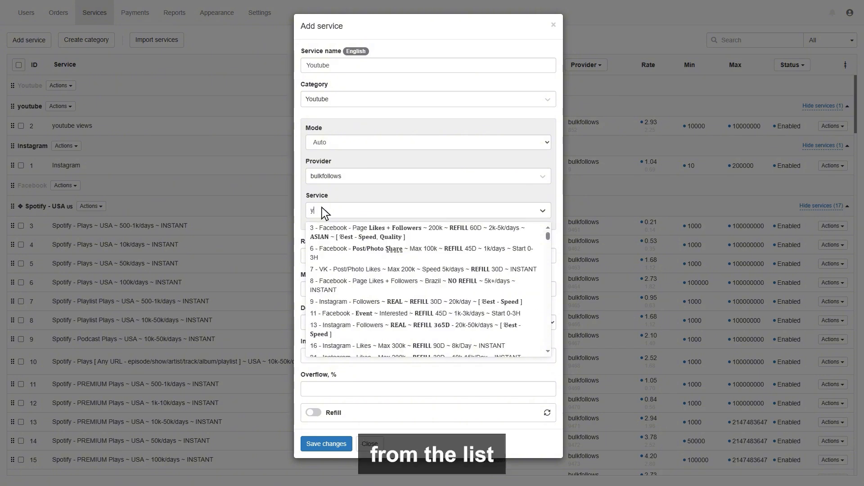
type("out")
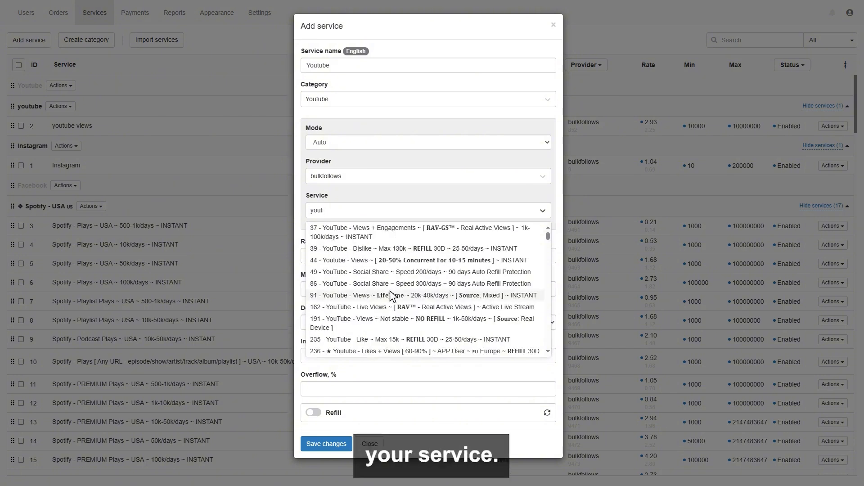
left_click(420, 296)
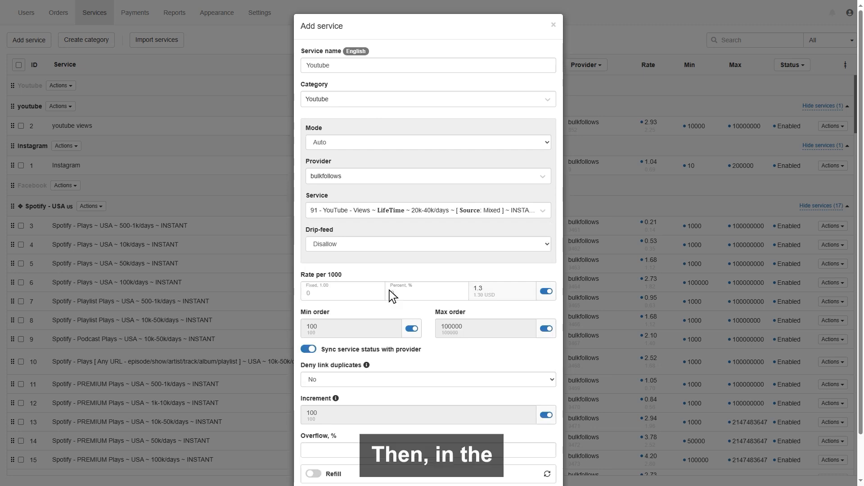
left_click(546, 291)
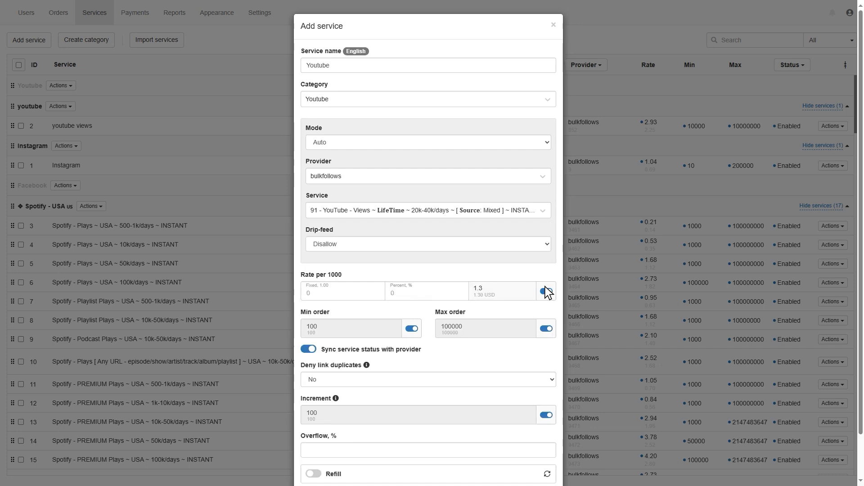
left_click(545, 291)
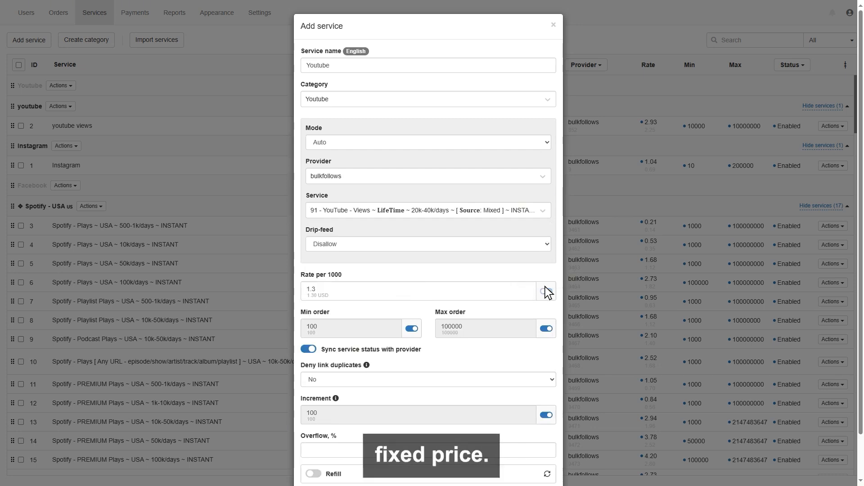
left_click(546, 291)
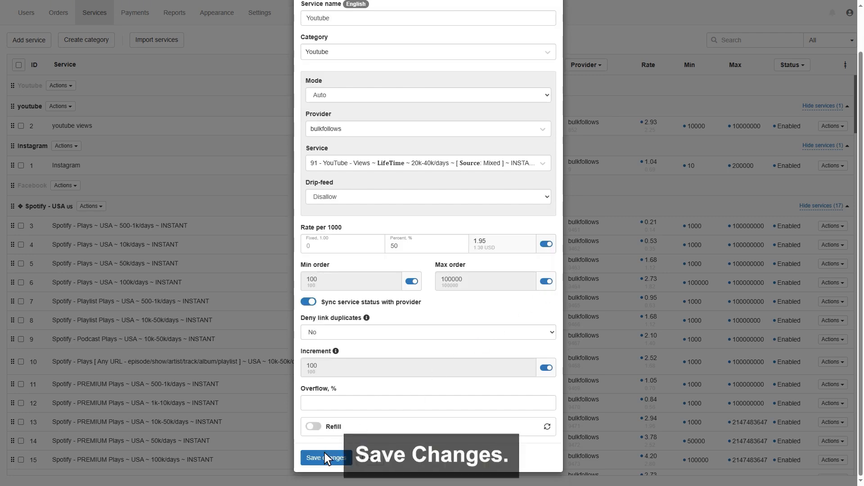
left_click(326, 457)
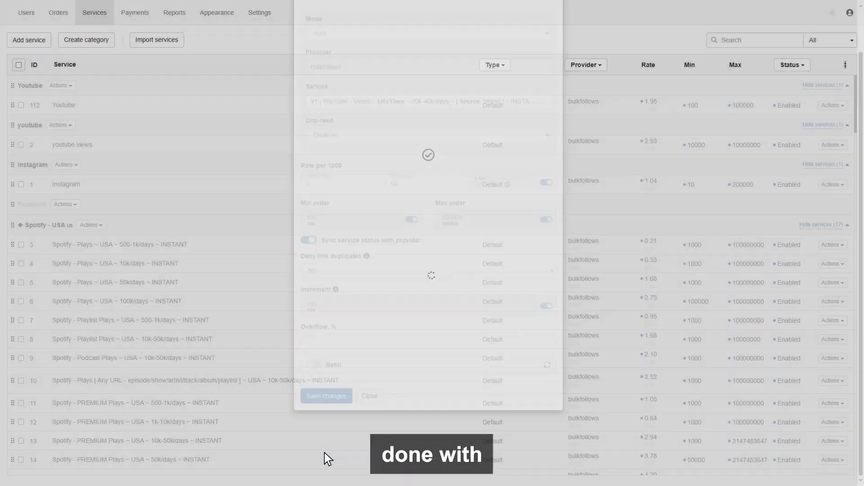
Begin importing from bulkfollows, hiding services already added
left_click(369, 396)
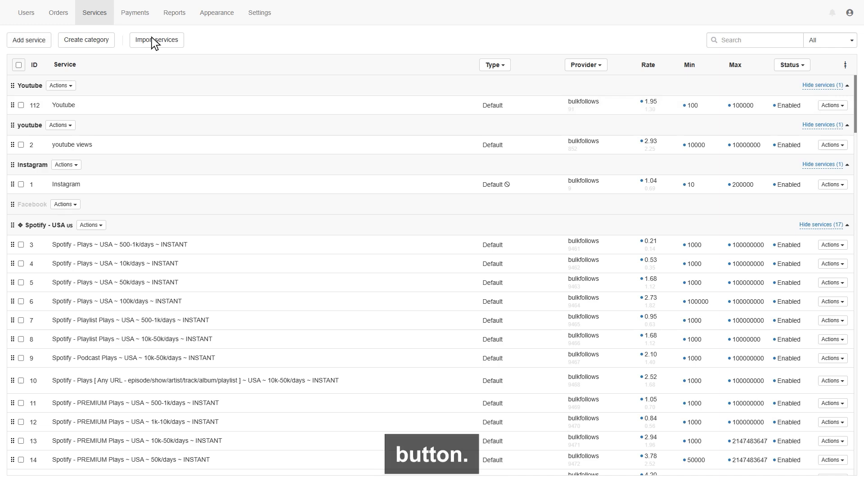
left_click(156, 39)
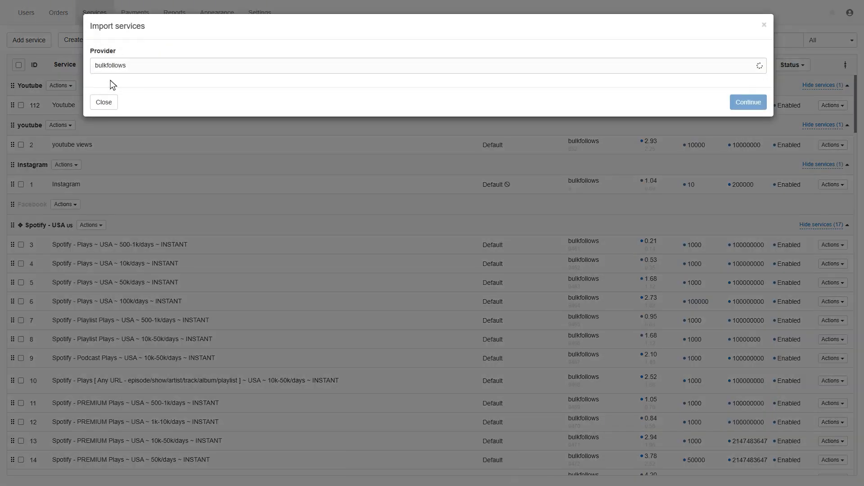
left_click(748, 102)
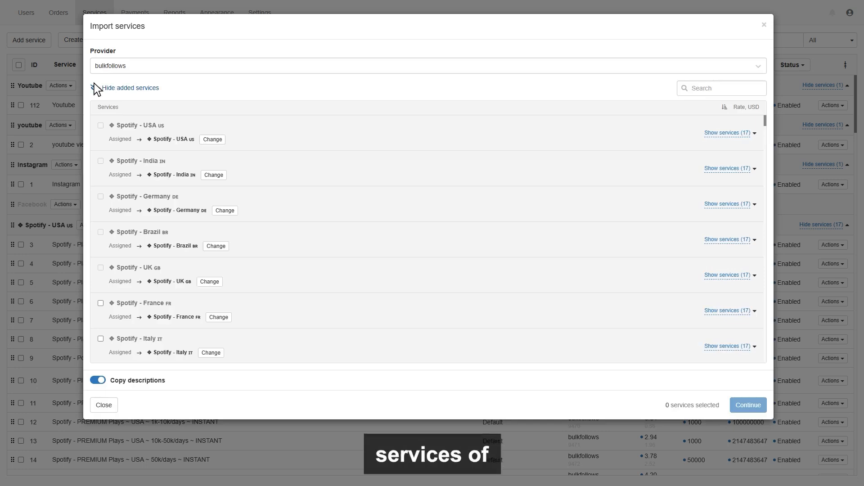
left_click(97, 88)
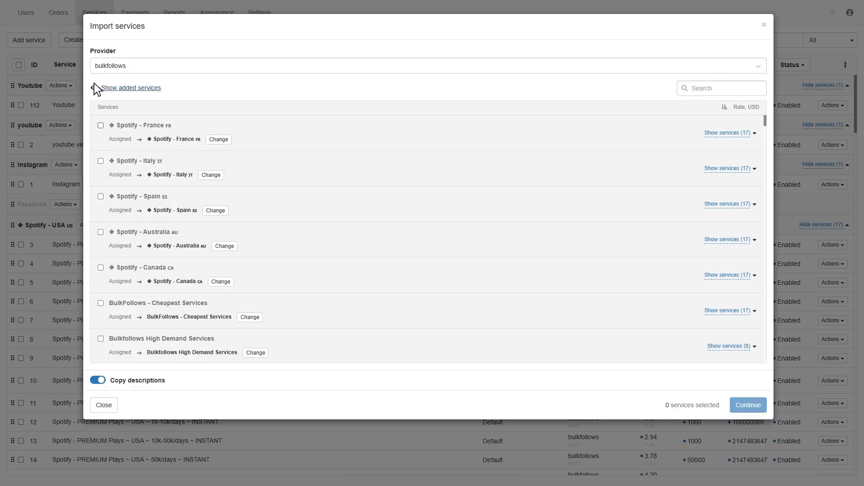
Select Spotify - France and YouTube - Views | Worldwide, keep descriptions copied, and continue to pricing
left_click(101, 125)
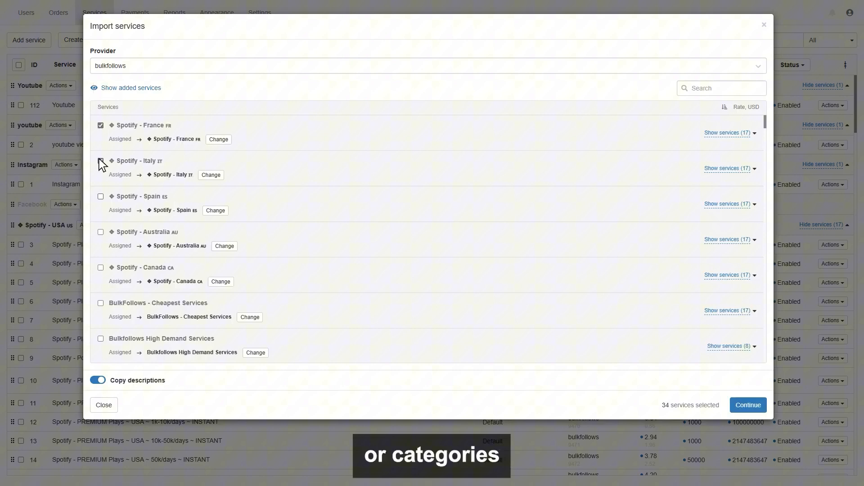
scroll("down", 3)
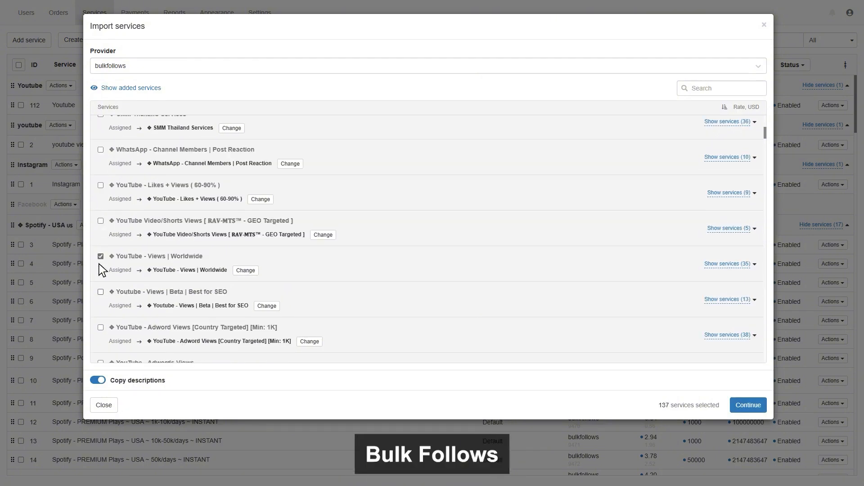
left_click(97, 380)
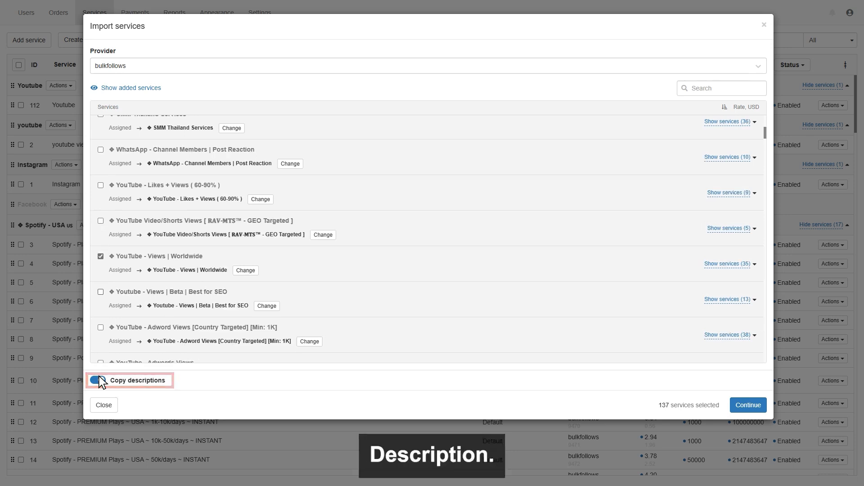
left_click(97, 380)
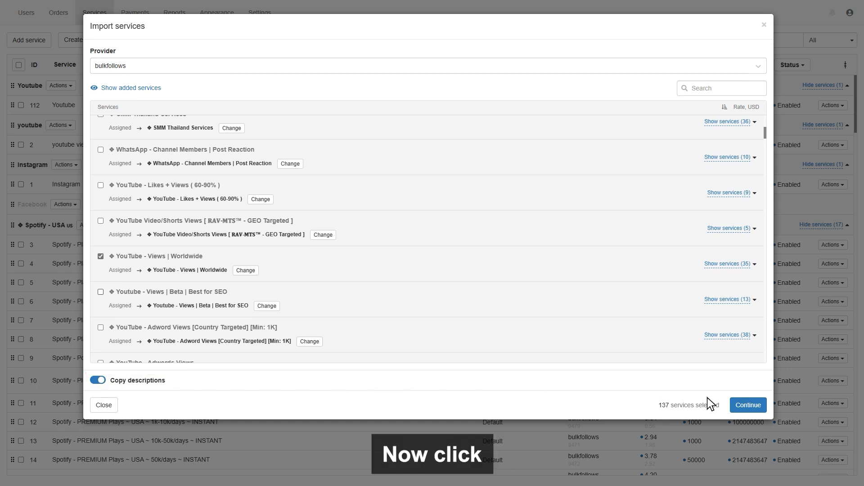
left_click(747, 405)
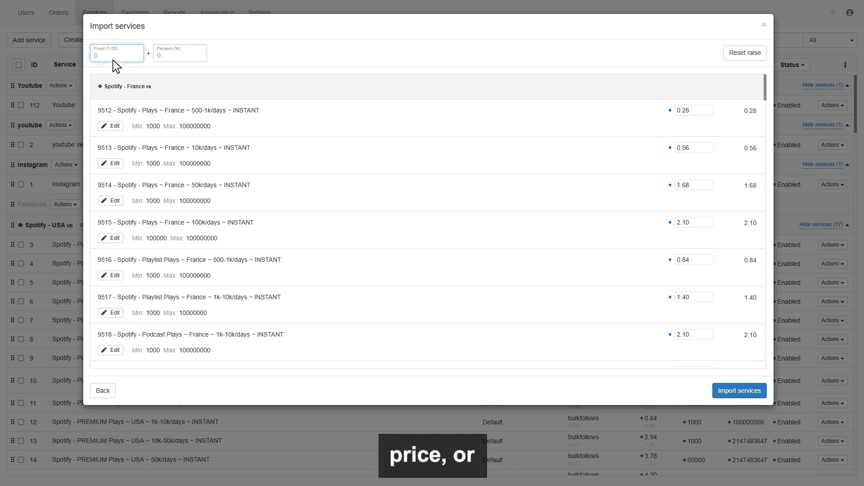
Import the 137 selected services with prices raised 50% above provider rates
left_click(180, 53)
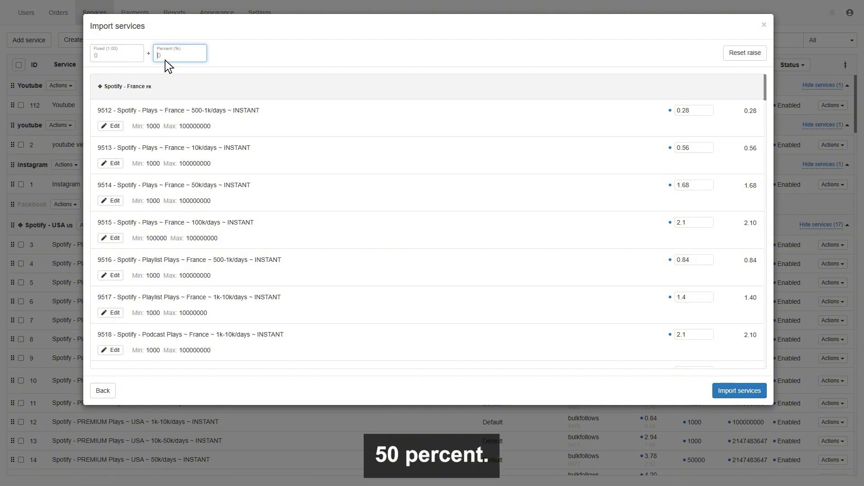
type("5")
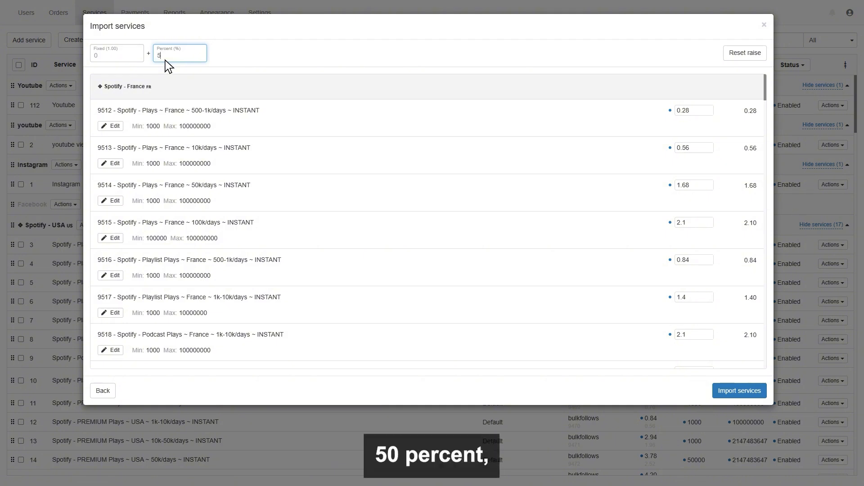
type("0")
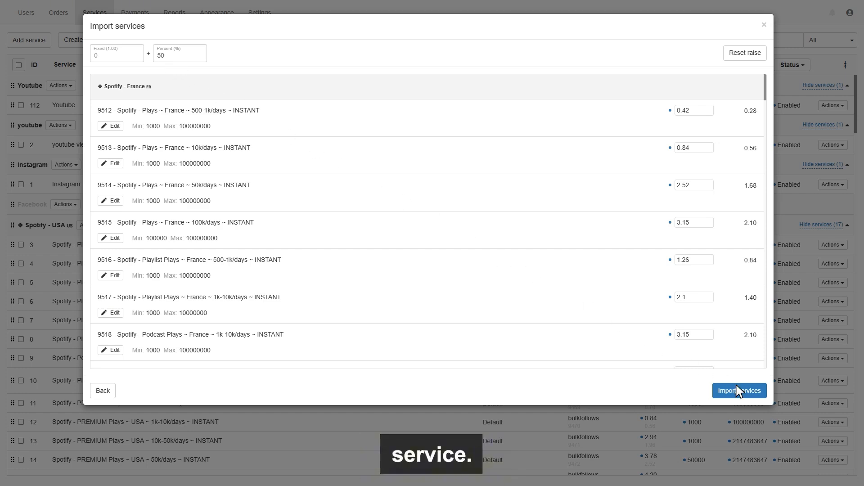
left_click(739, 390)
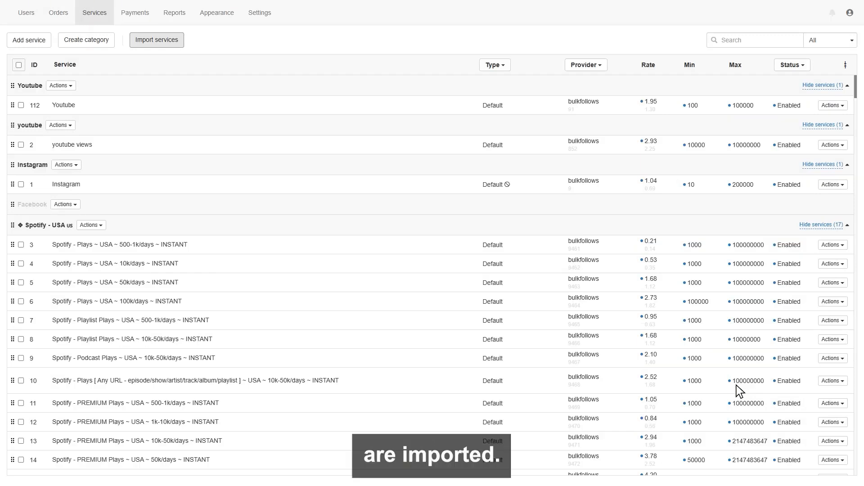
mouse_move(767, 353)
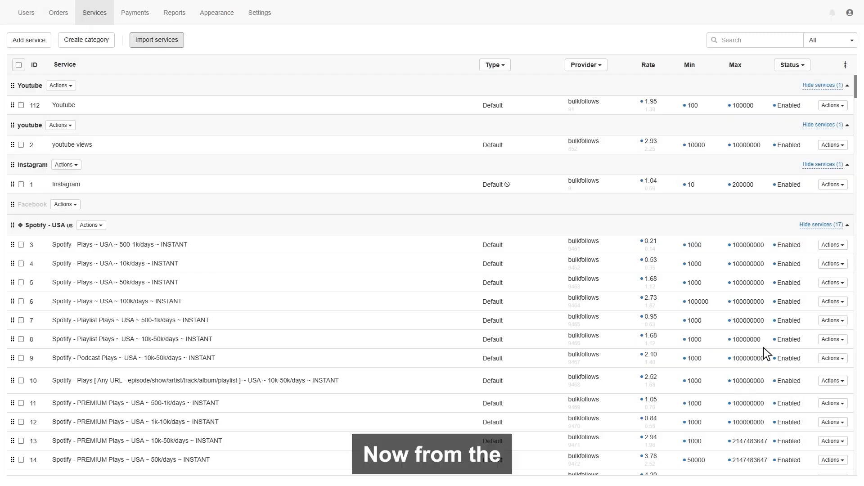
left_click(831, 245)
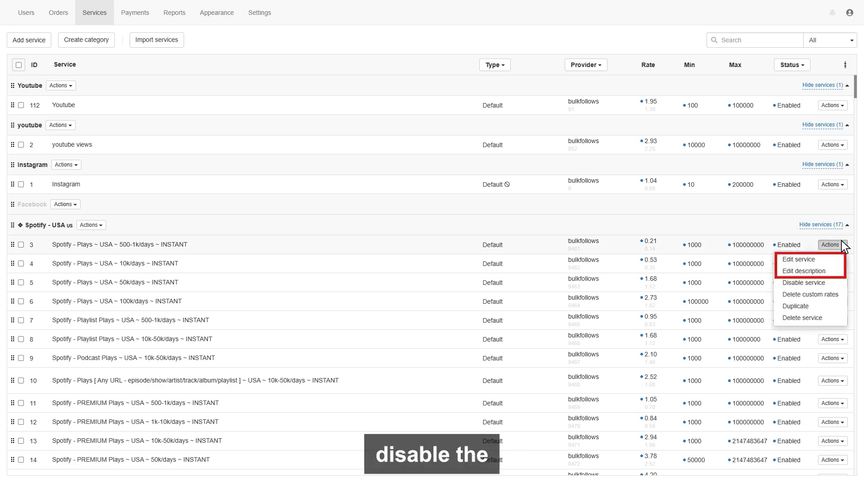
mouse_move(812, 295)
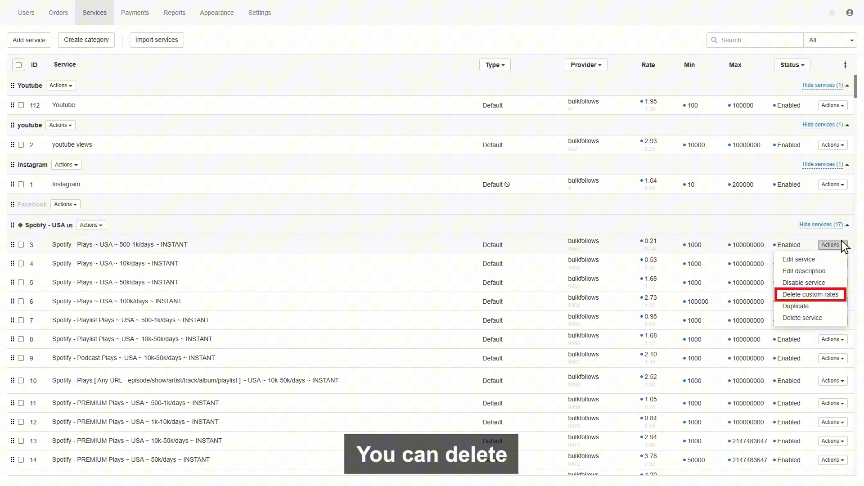
mouse_move(796, 307)
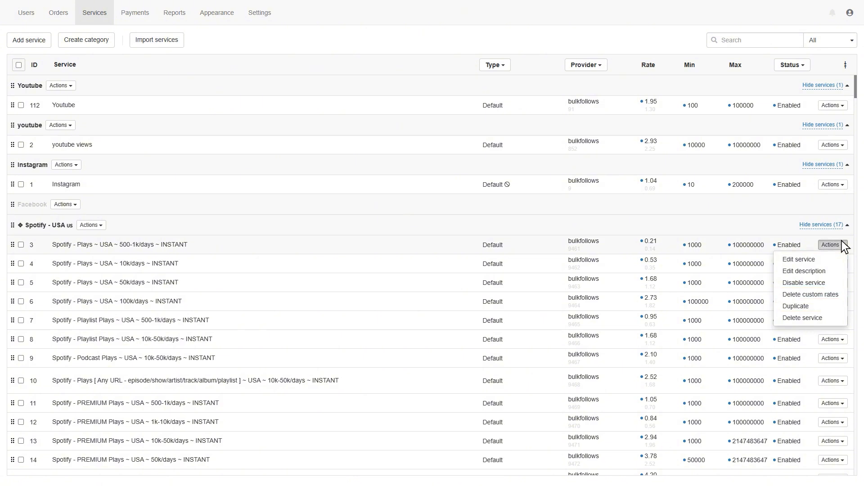
mouse_move(802, 318)
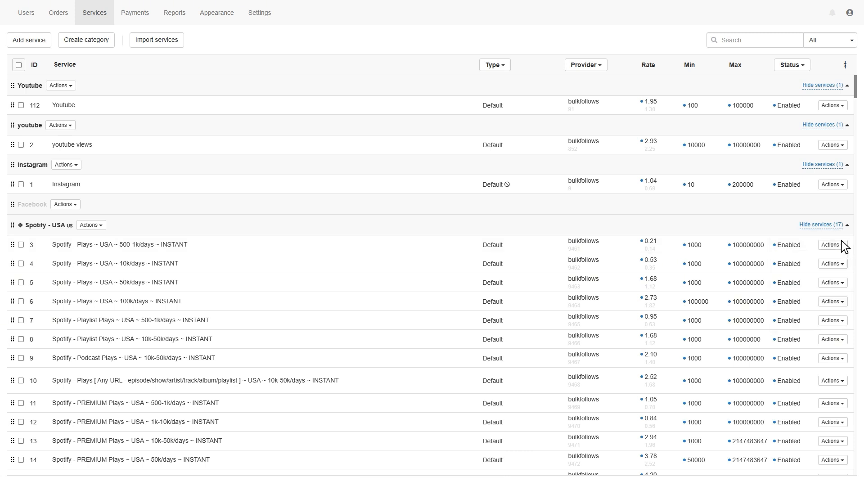
mouse_move(134, 11)
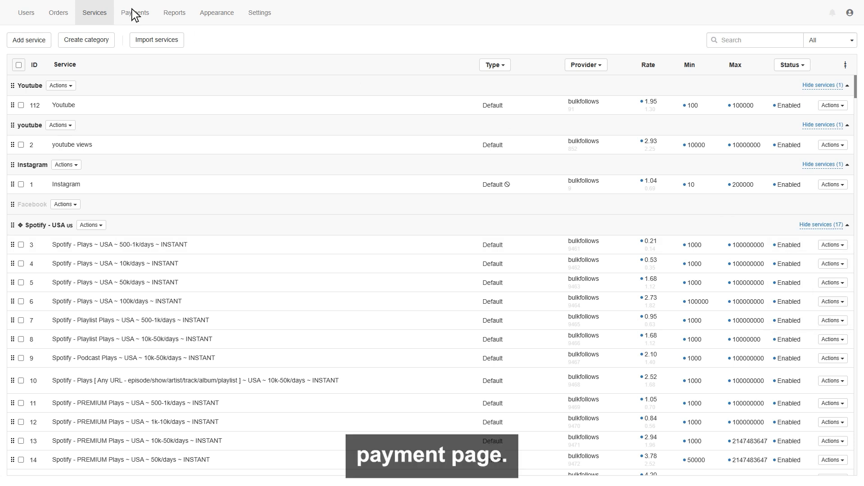
From the payments list, begin a manual payment and move through its amount and memo fields
left_click(134, 12)
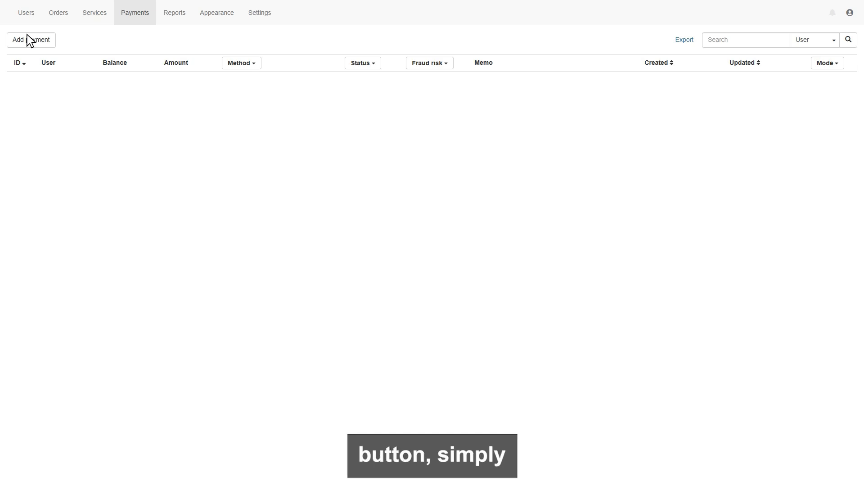
left_click(30, 39)
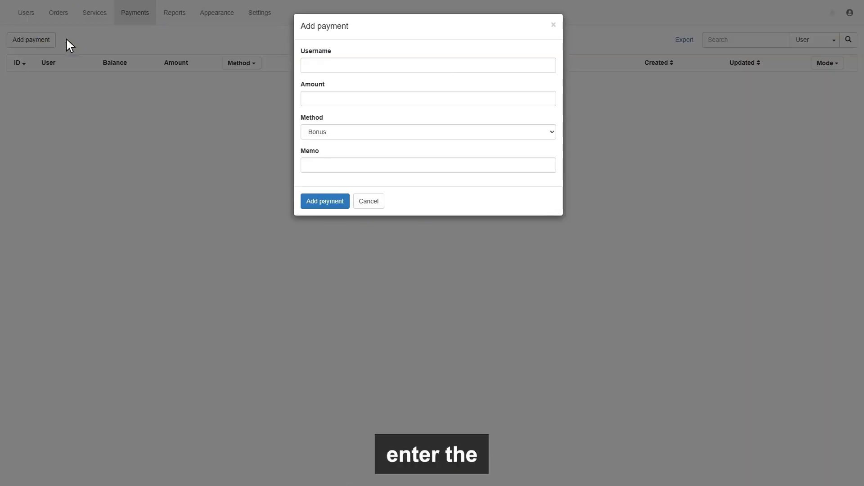
left_click(427, 65)
type("5")
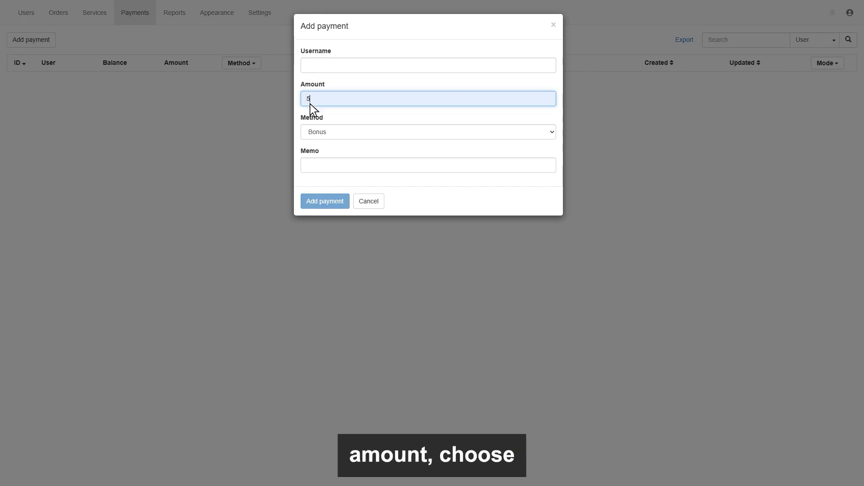
left_click(428, 165)
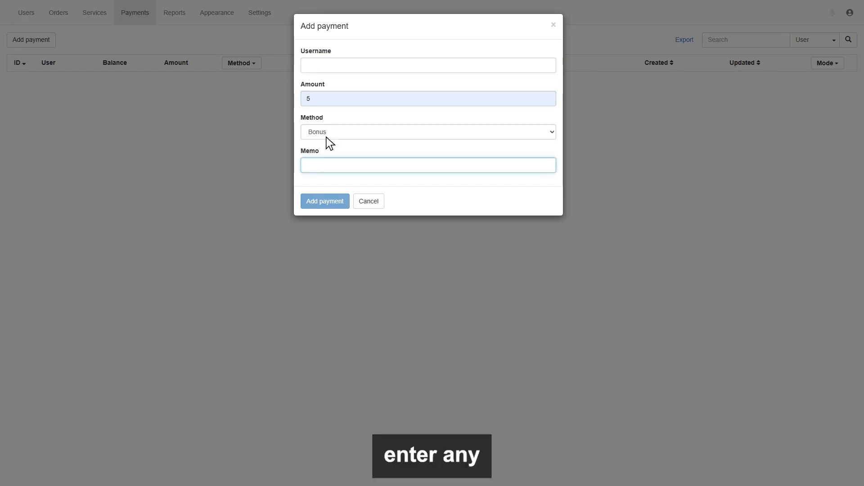
Enter trial values (2, -100) and cancel so no payment is recorded
type("2")
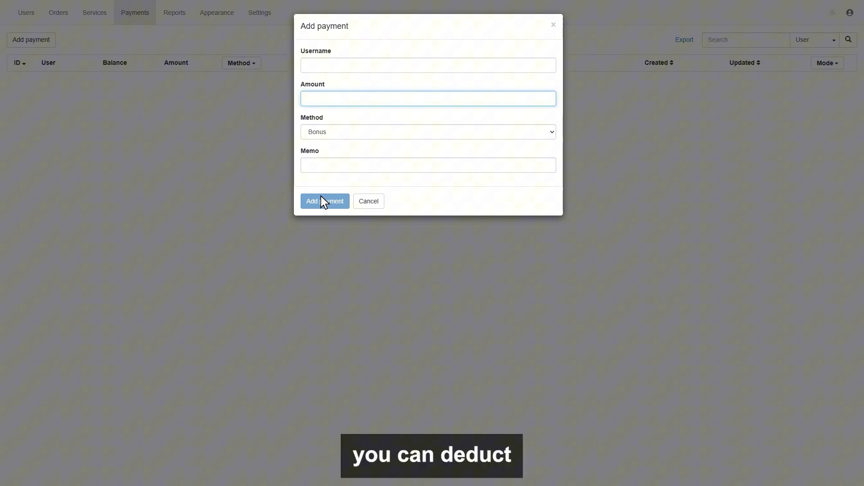
mouse_move(323, 112)
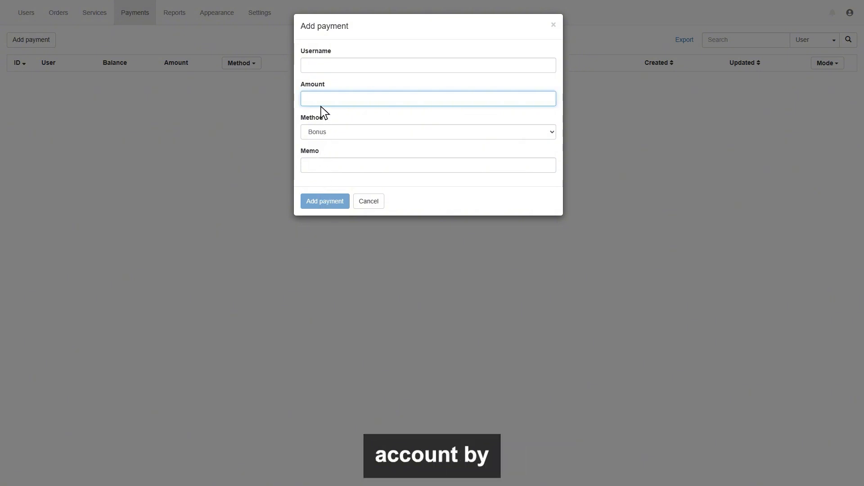
type("-10")
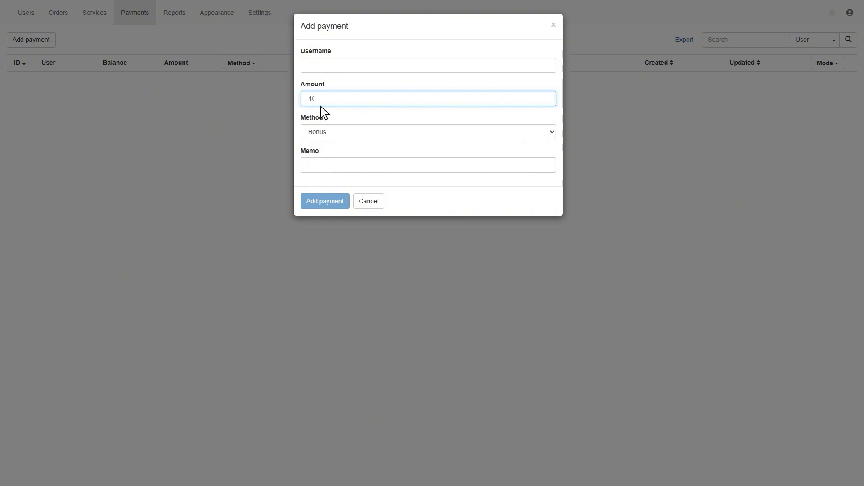
type("0")
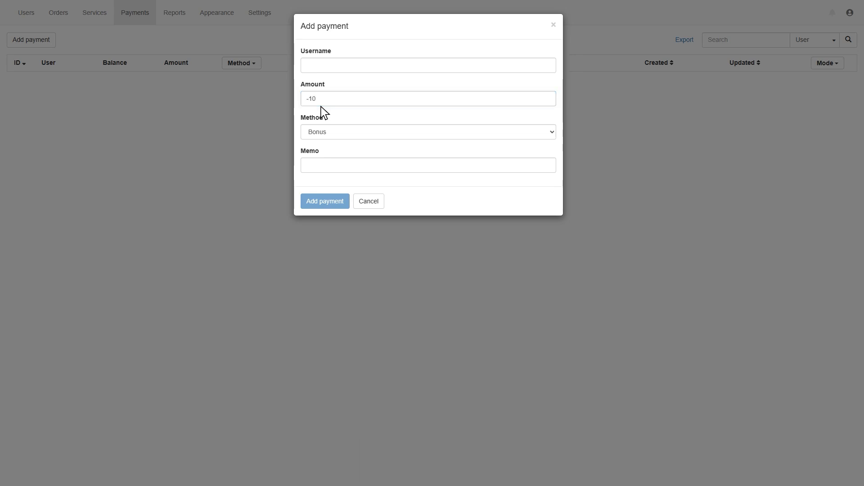
left_click(367, 201)
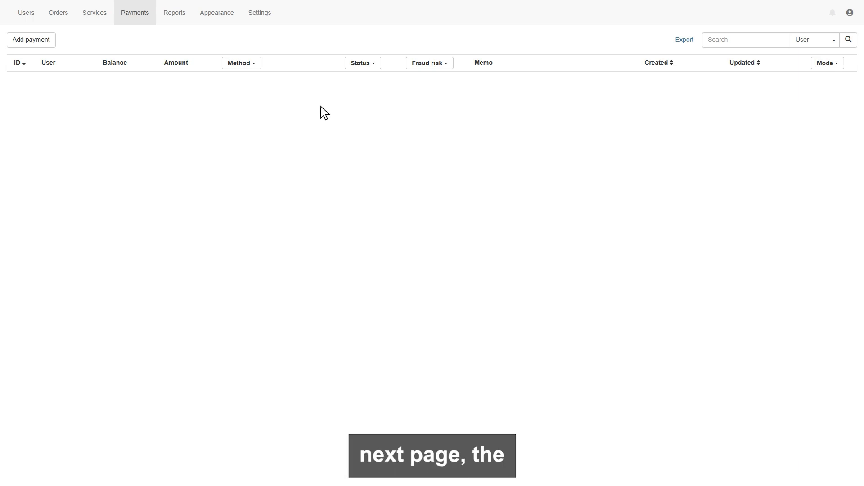
View the payments report as a monthly table, then back as a chart
left_click(174, 12)
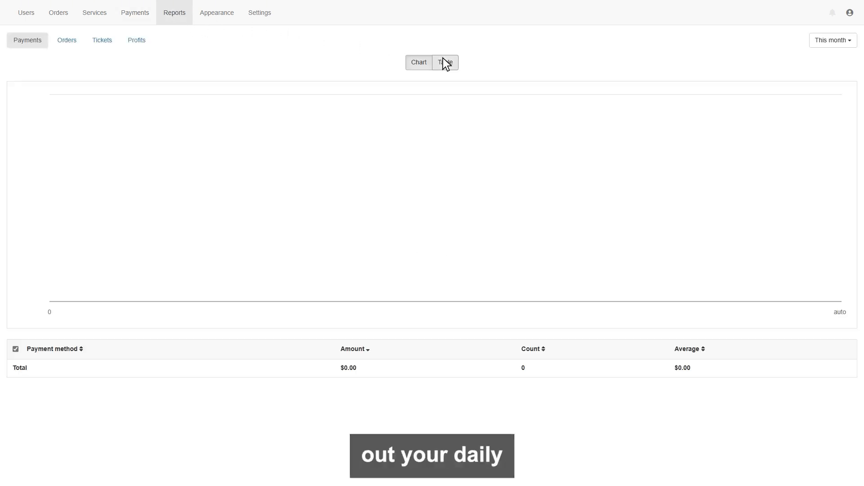
left_click(445, 62)
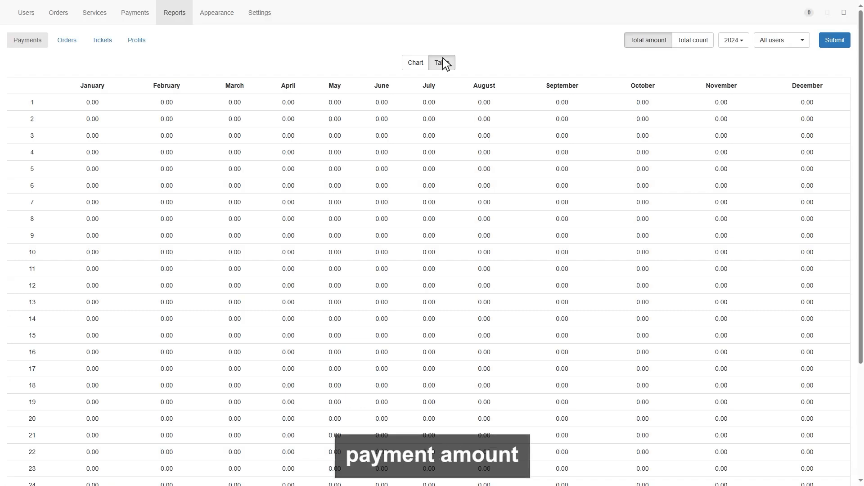
left_click(419, 63)
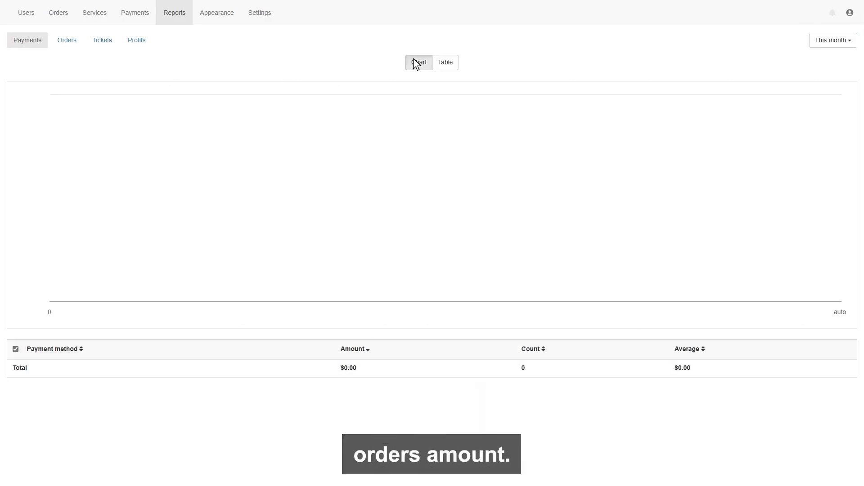
mouse_move(65, 40)
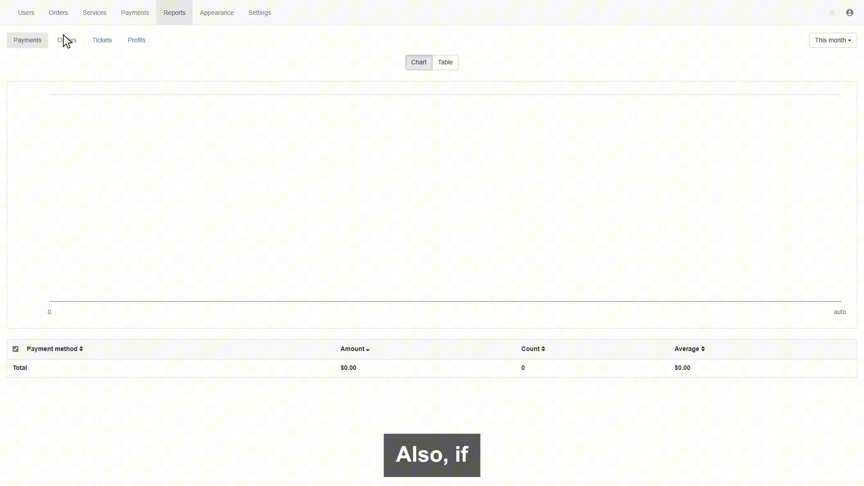
Review the orders and tickets reports, ending on the monthly profits report
left_click(66, 40)
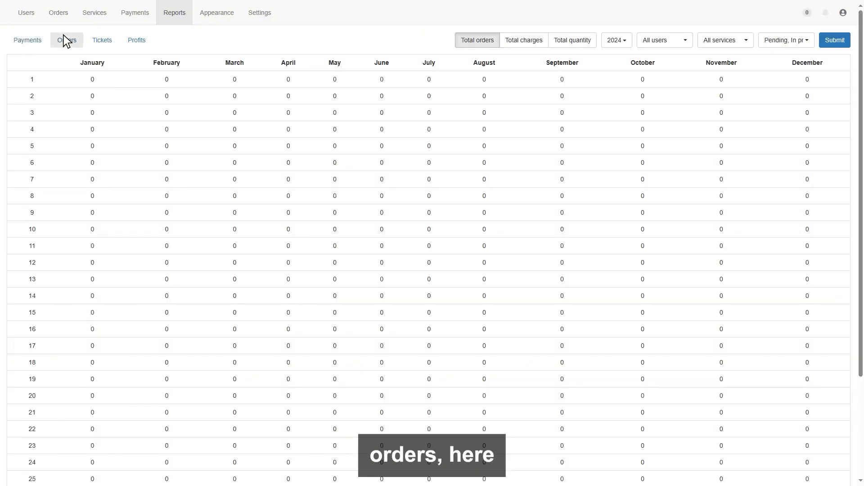
mouse_move(101, 41)
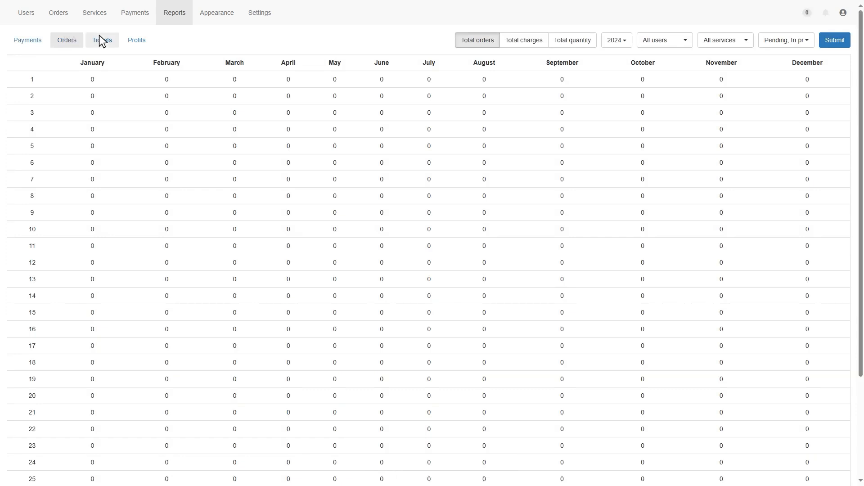
left_click(102, 40)
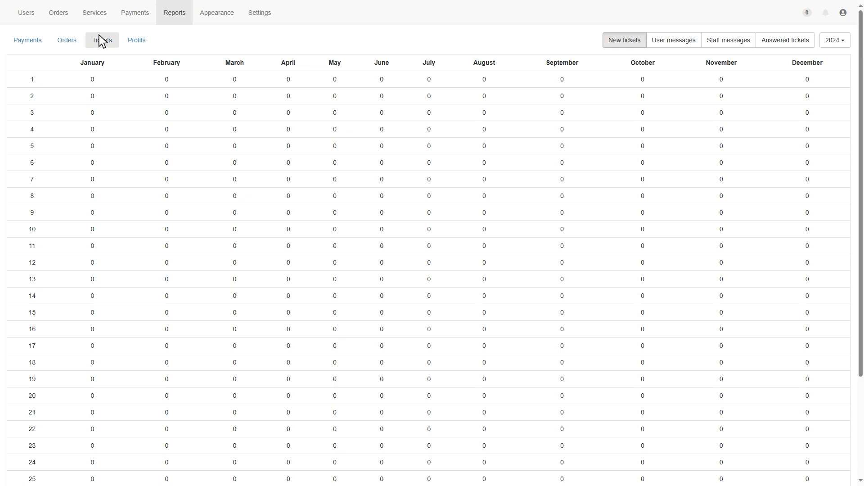
left_click(136, 39)
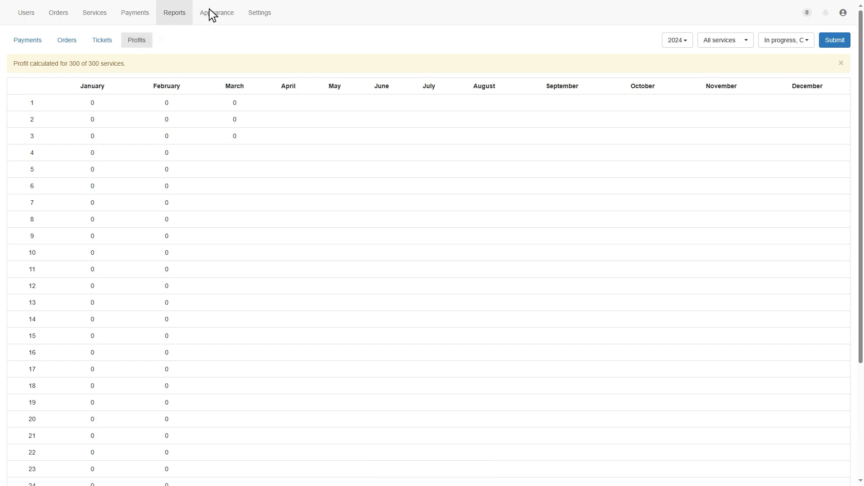
Show the appearance pages list with each page's visibility and public status
left_click(216, 11)
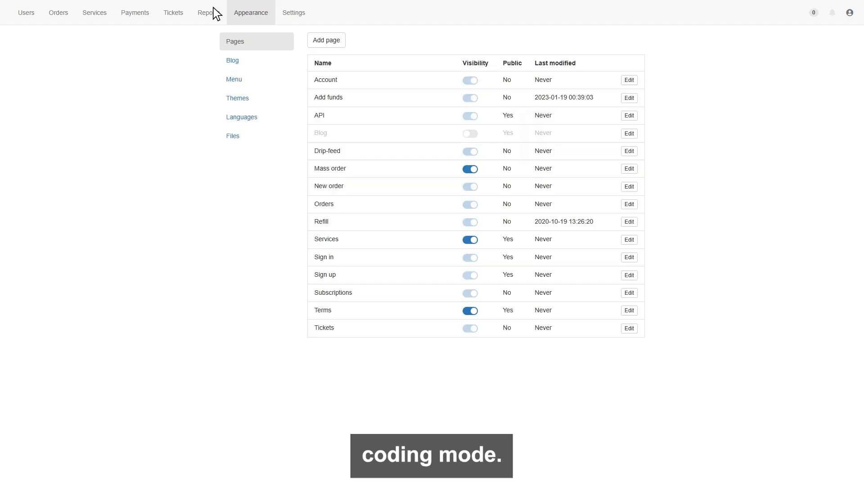
View the site themes, peek at Bootstrap's template code, and land on Appearance Themes with Simplify active
left_click(237, 98)
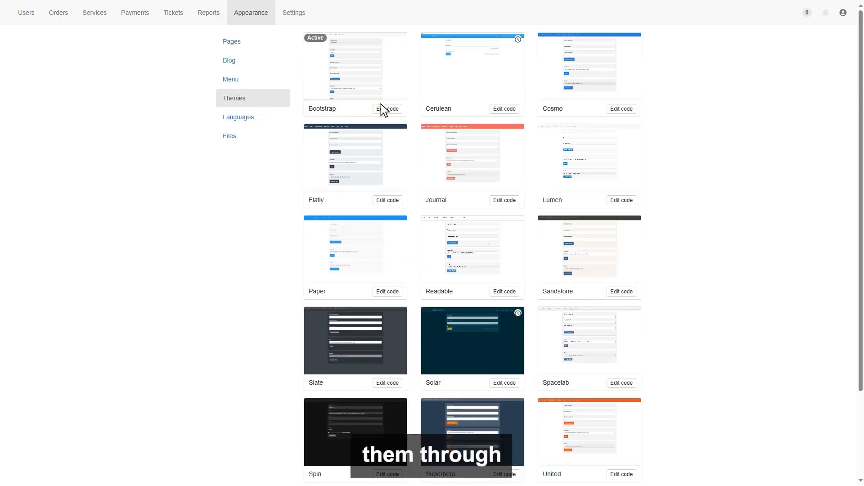
left_click(387, 109)
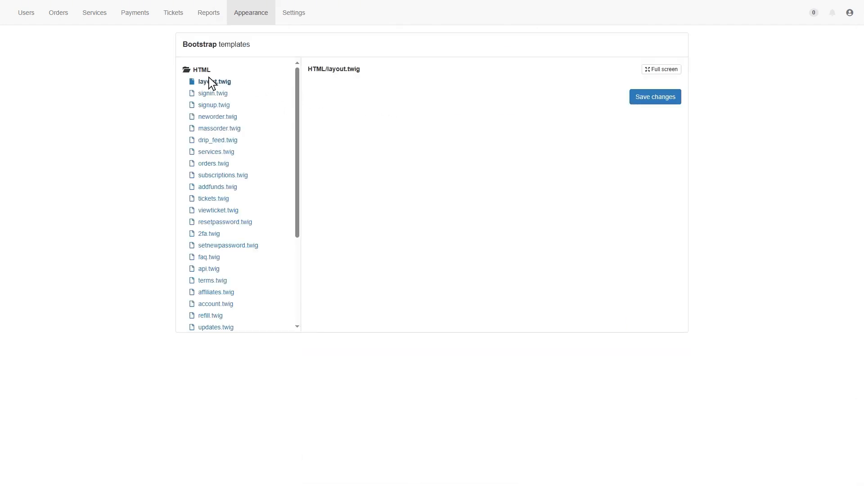
left_click(215, 82)
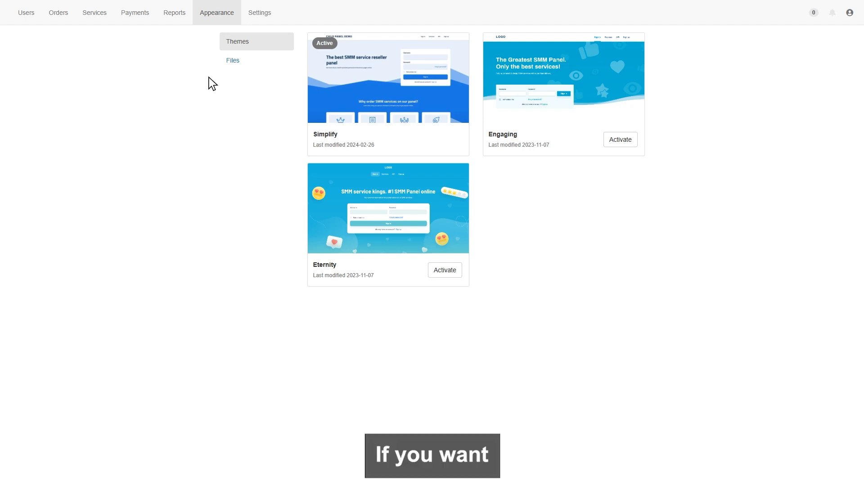
mouse_move(387, 78)
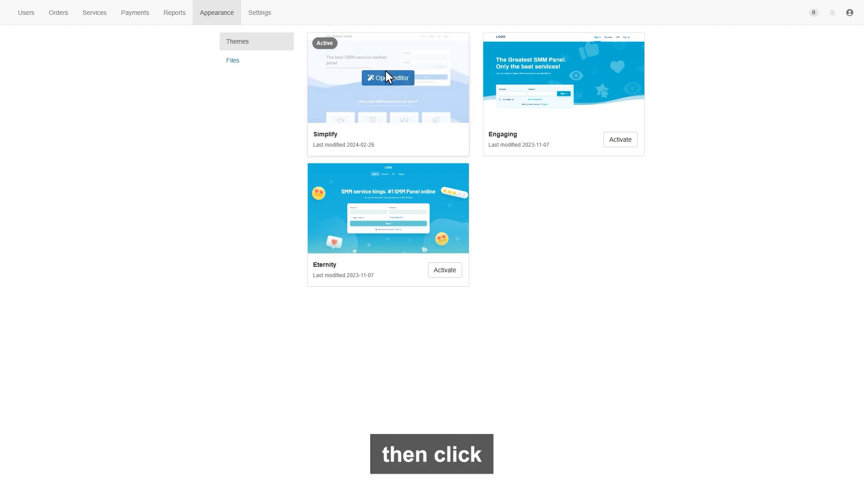
Edit the Simplify theme visually, review its pages list, and publish the changes
left_click(387, 77)
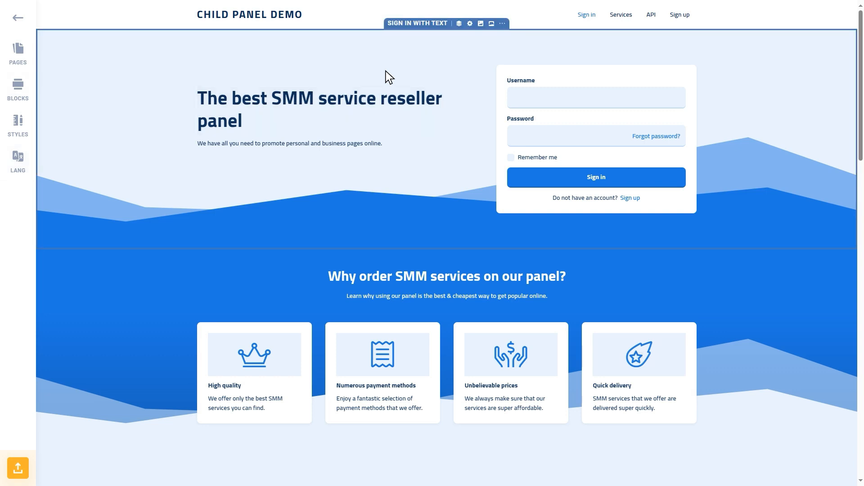
left_click(18, 52)
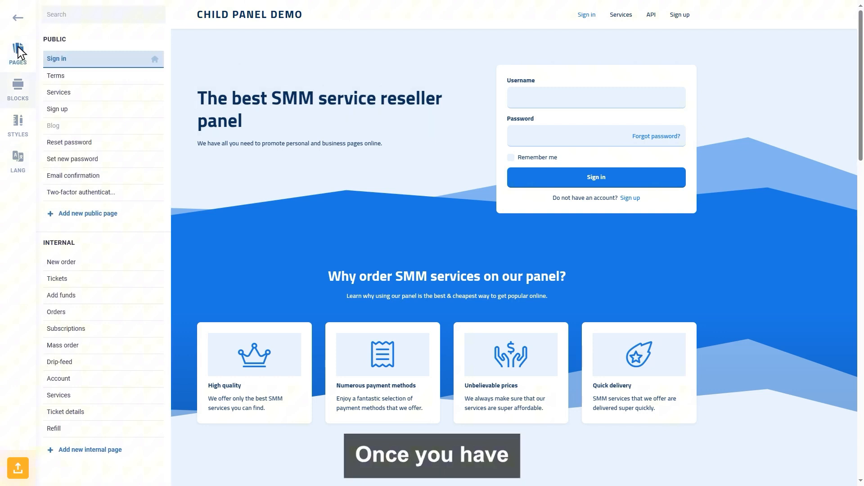
left_click(18, 54)
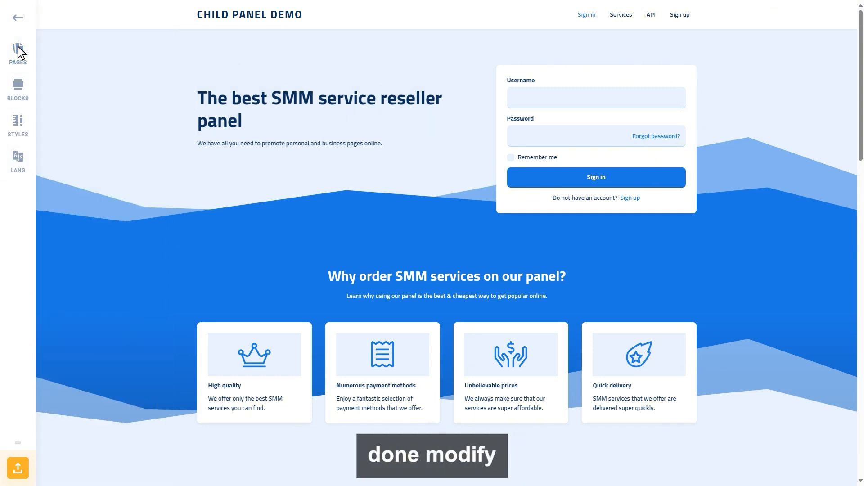
mouse_move(18, 468)
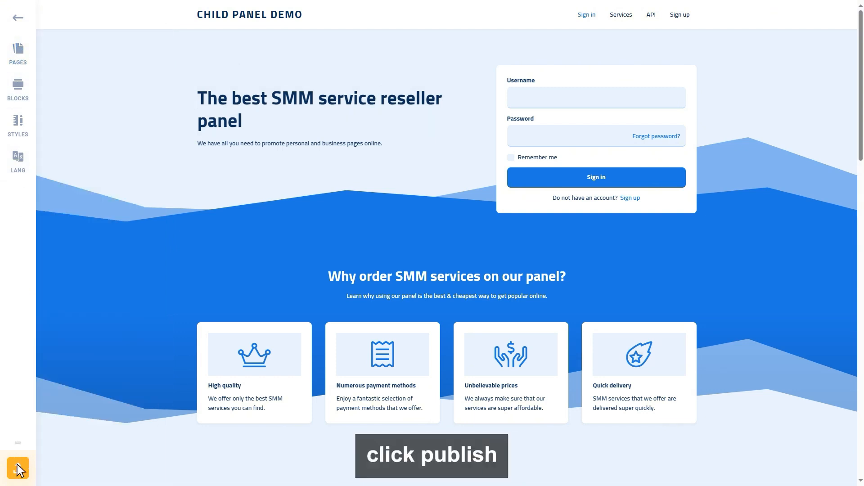
left_click(17, 469)
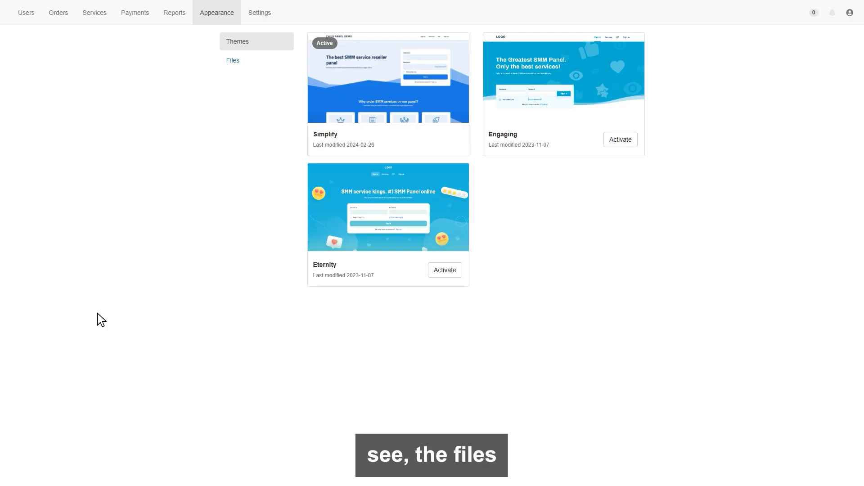
Leave the files list and reach the panel's general settings (favicon, timezone, currency format)
left_click(232, 61)
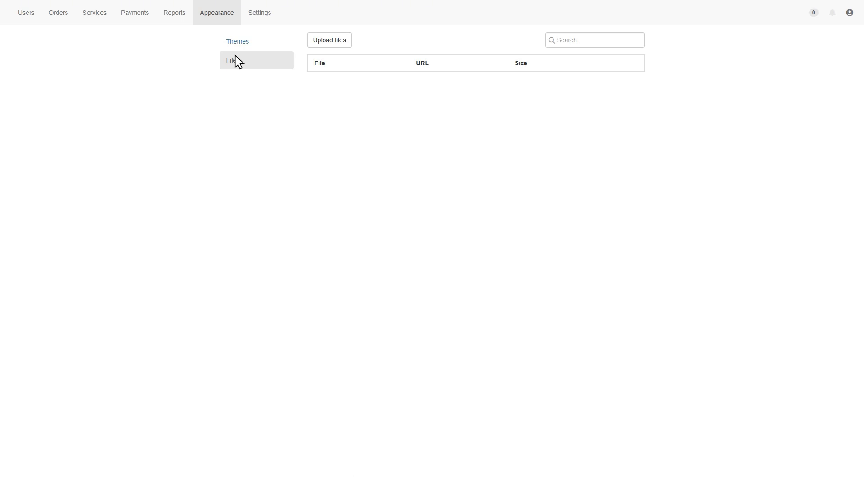
left_click(259, 12)
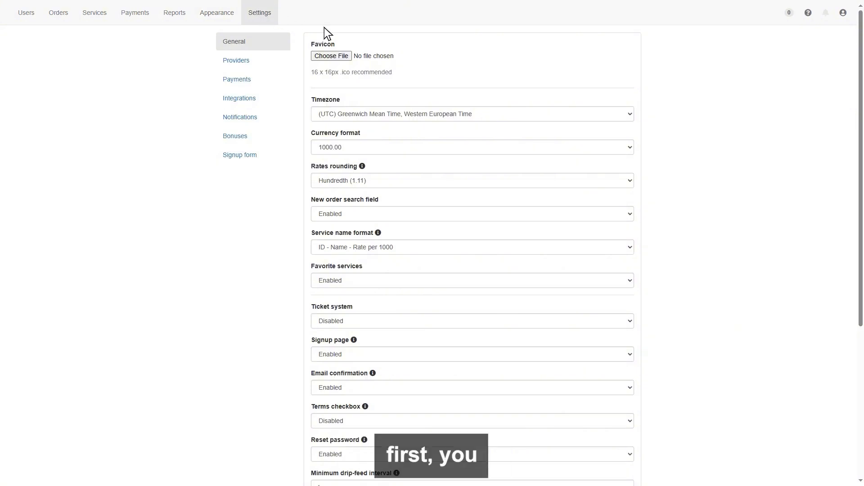
mouse_move(629, 114)
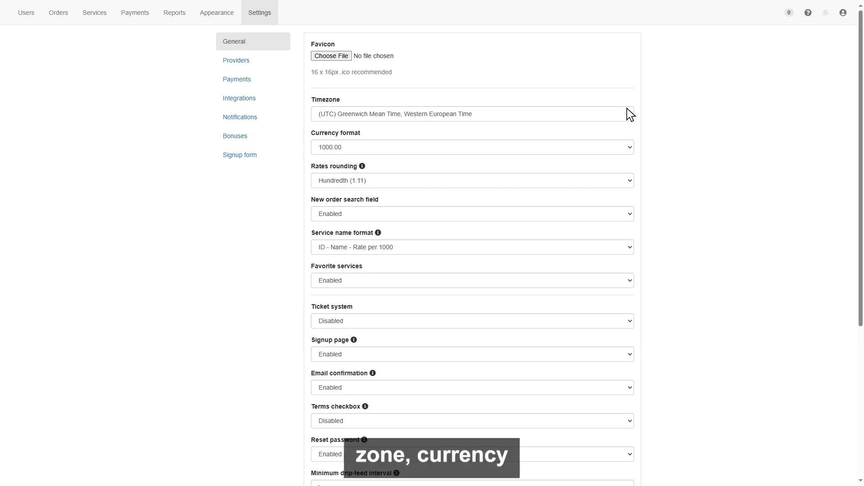
left_click(470, 113)
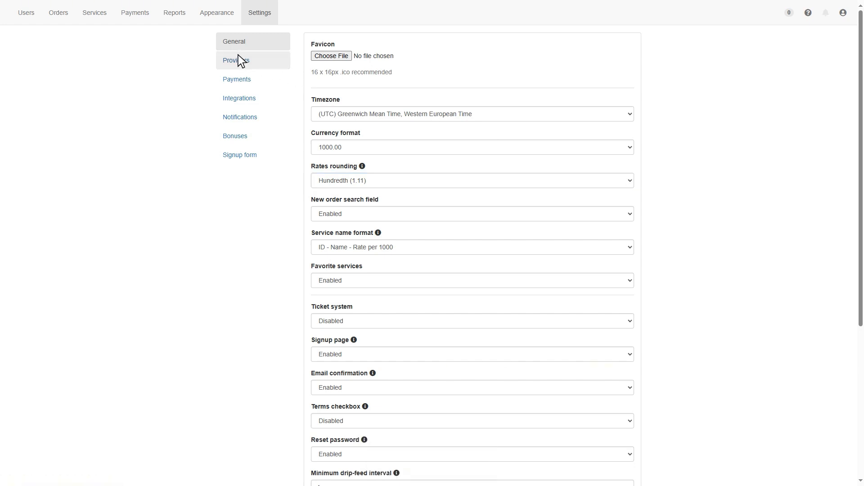
Save the pasted API key on the bulkfollows.com provider, then head to the payment methods list
left_click(235, 60)
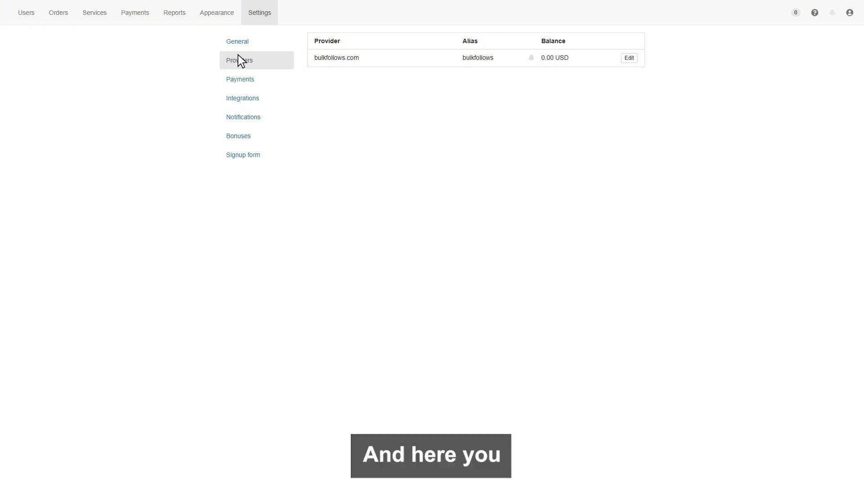
mouse_move(631, 60)
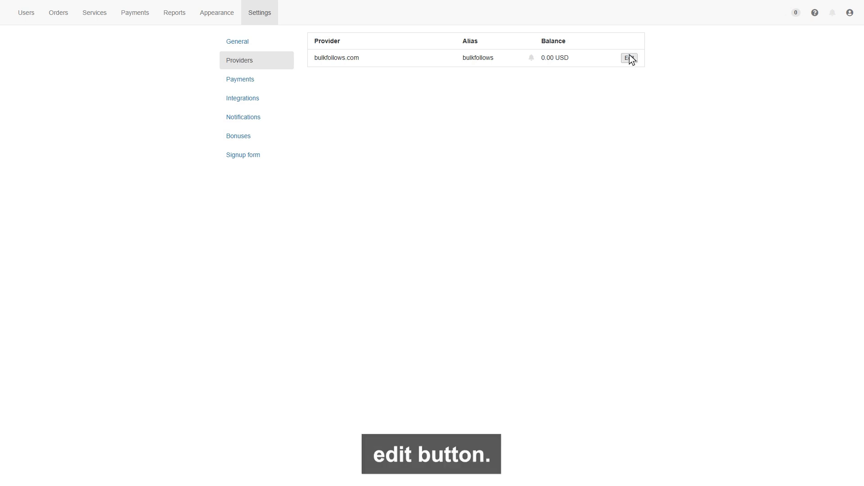
left_click(628, 58)
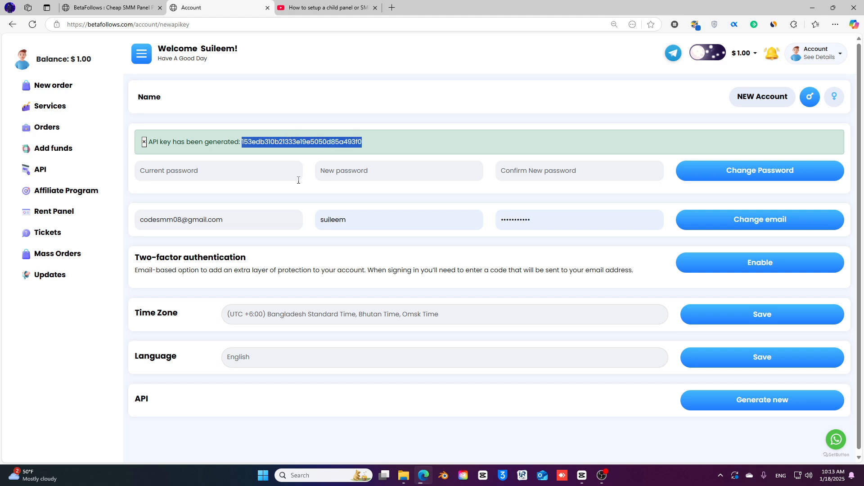
mouse_move(837, 440)
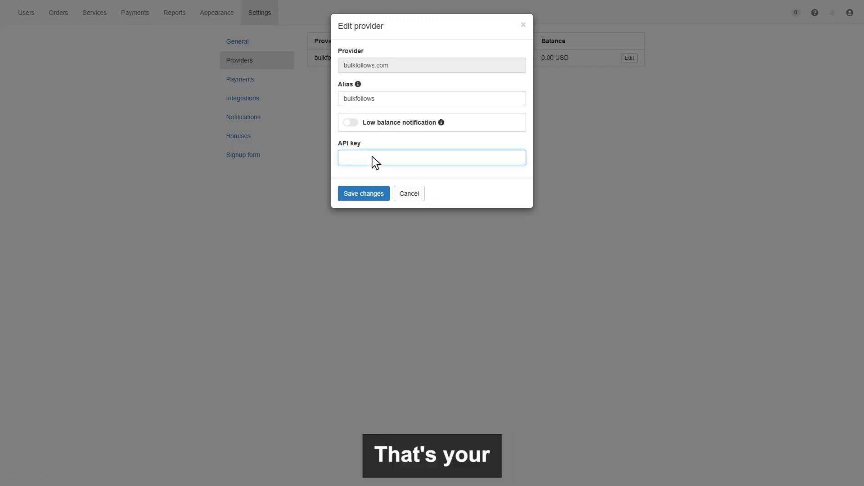
left_click(363, 193)
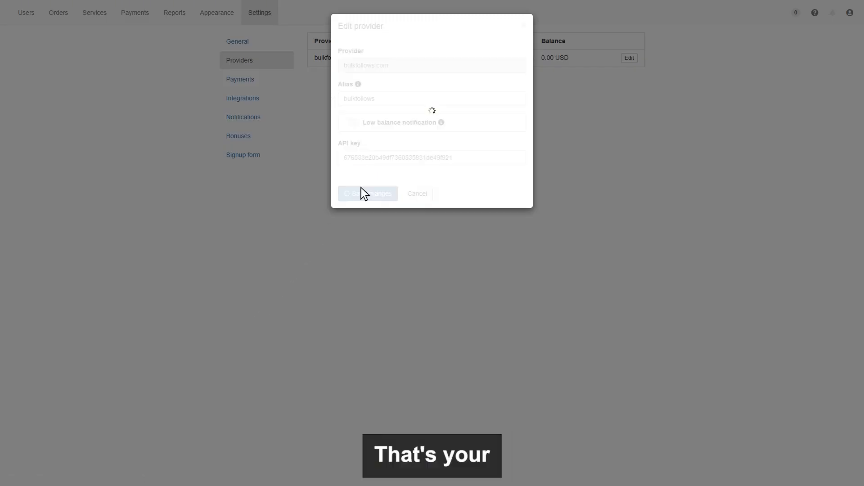
left_click(367, 194)
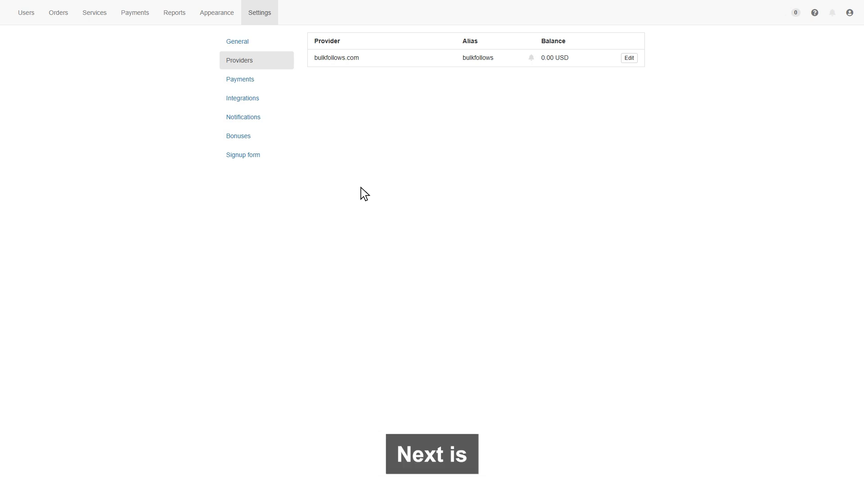
left_click(240, 79)
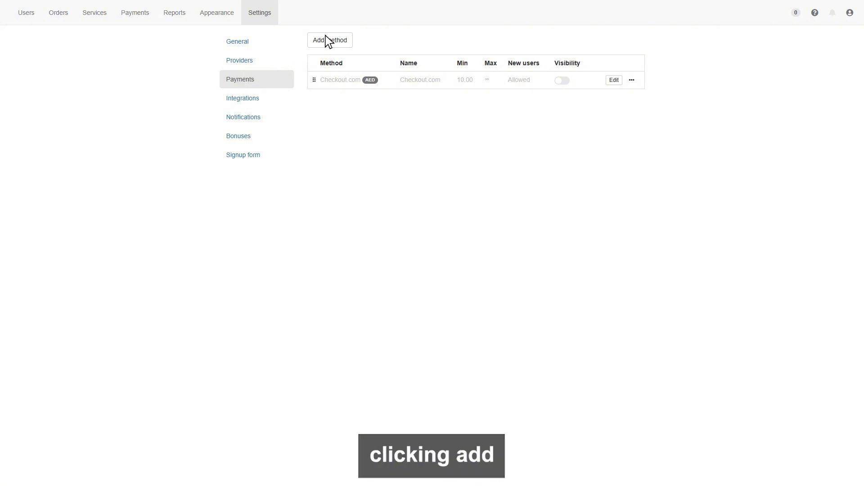
Add Payoneer as a new payment method and bring up its settings form
left_click(329, 40)
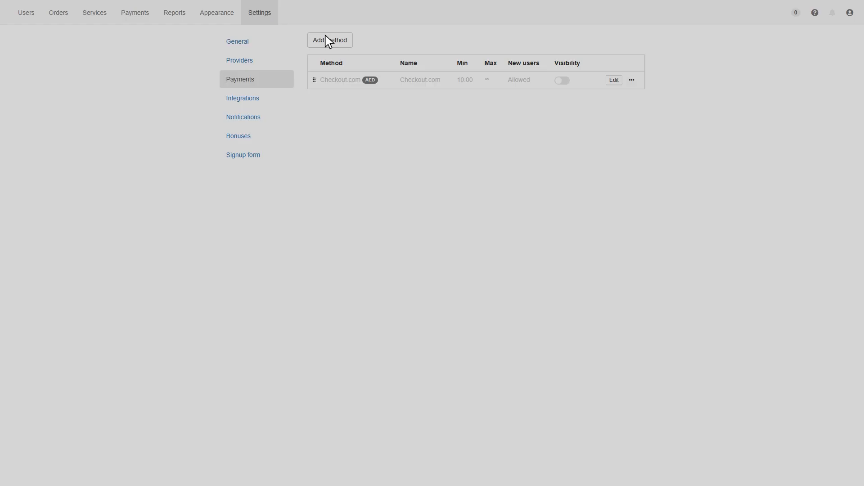
left_click(330, 39)
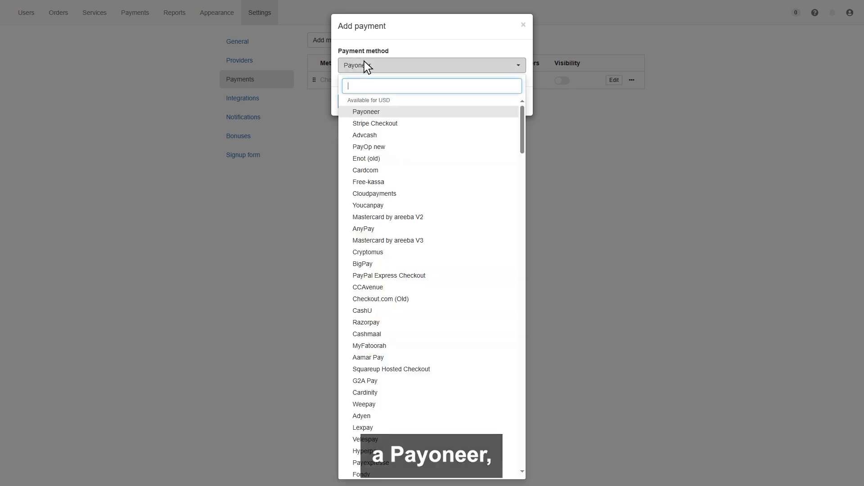
left_click(367, 112)
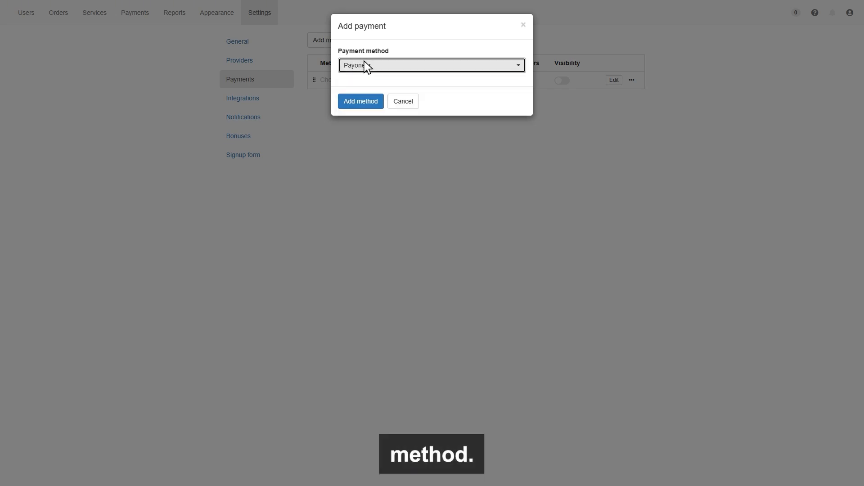
left_click(360, 100)
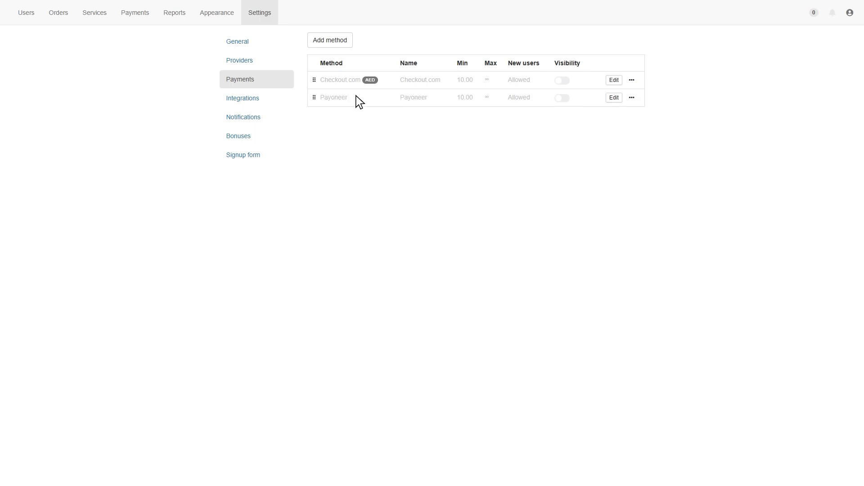
mouse_move(613, 99)
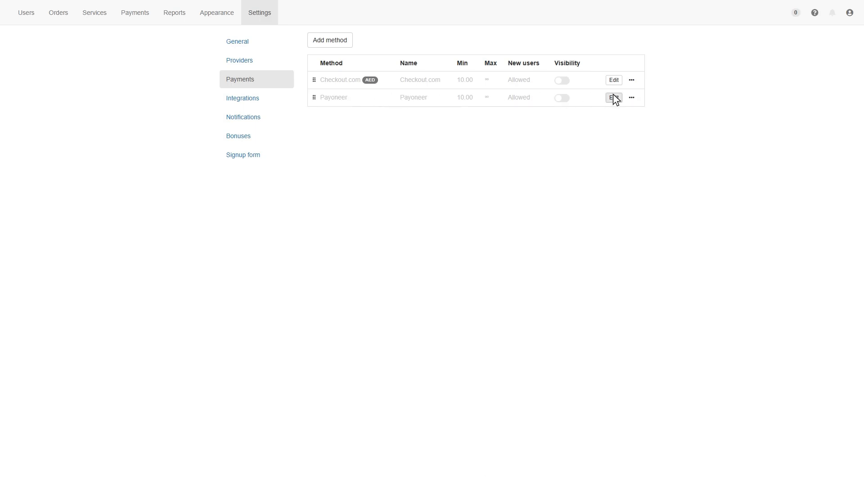
left_click(613, 97)
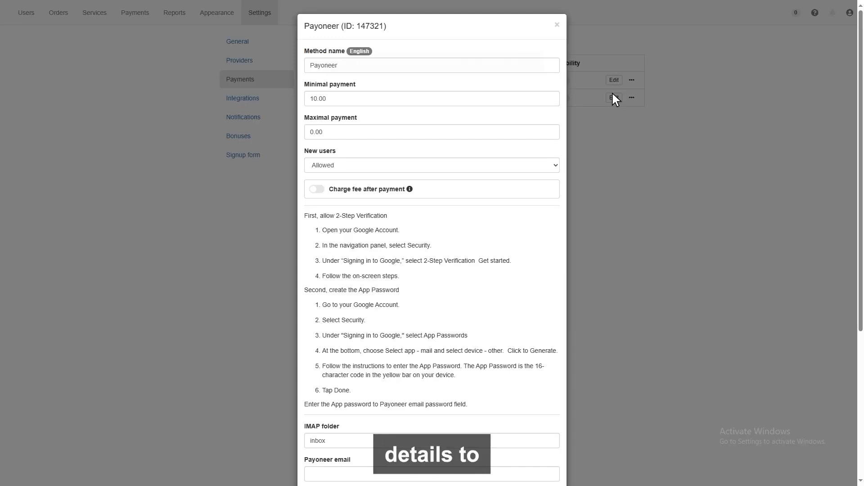
Try Payoneer as Not allowed for new users, close without saving, and switch to the Users list
left_click(432, 165)
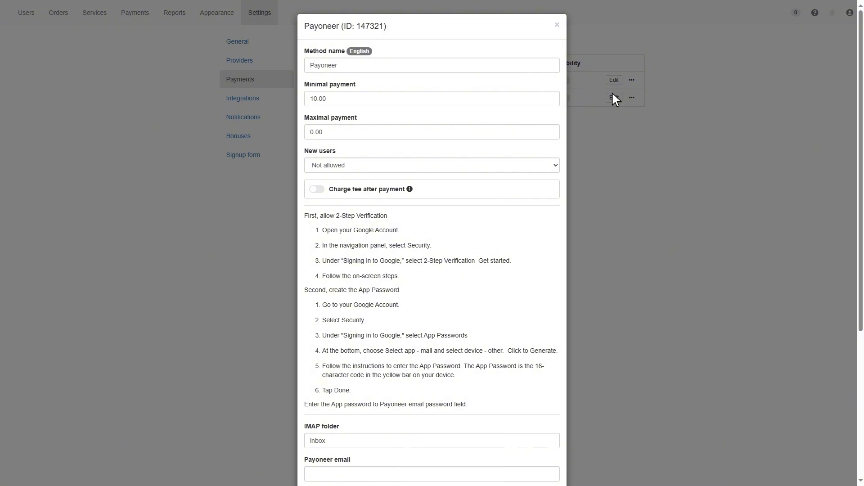
left_click(557, 25)
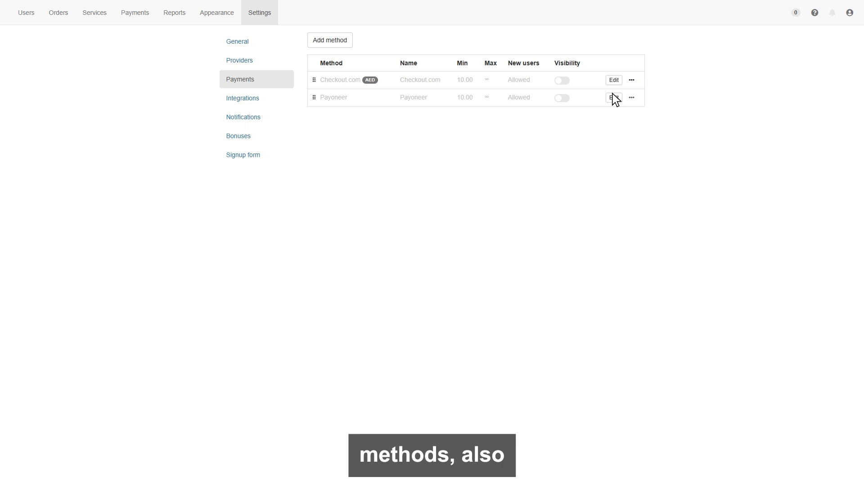
left_click(632, 97)
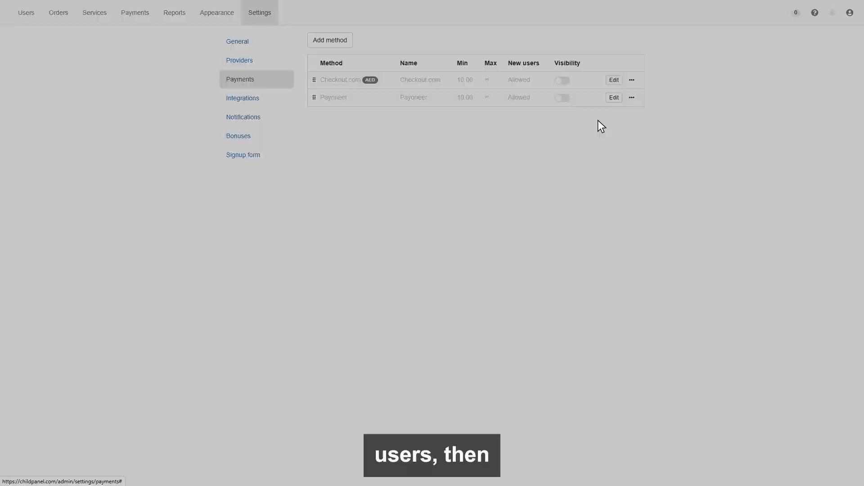
left_click(522, 97)
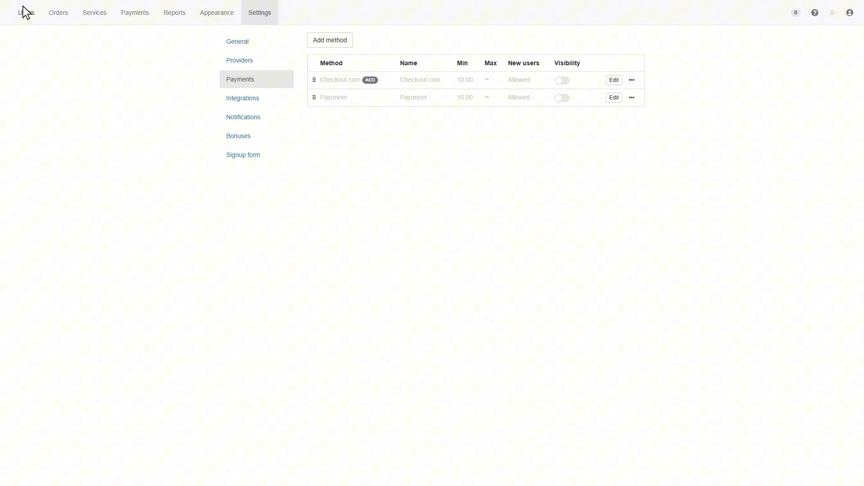
left_click(25, 12)
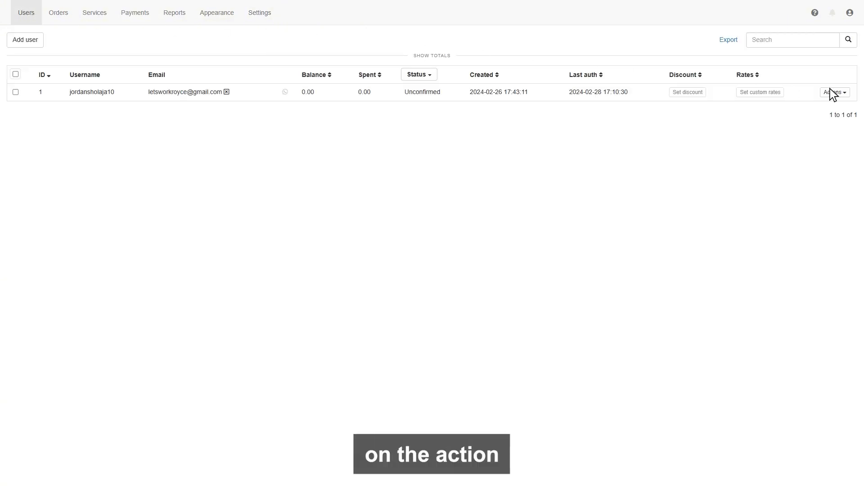
Check the customer's edit form shows Checkout.com and Payoneer allowed, then close it unchanged
left_click(834, 92)
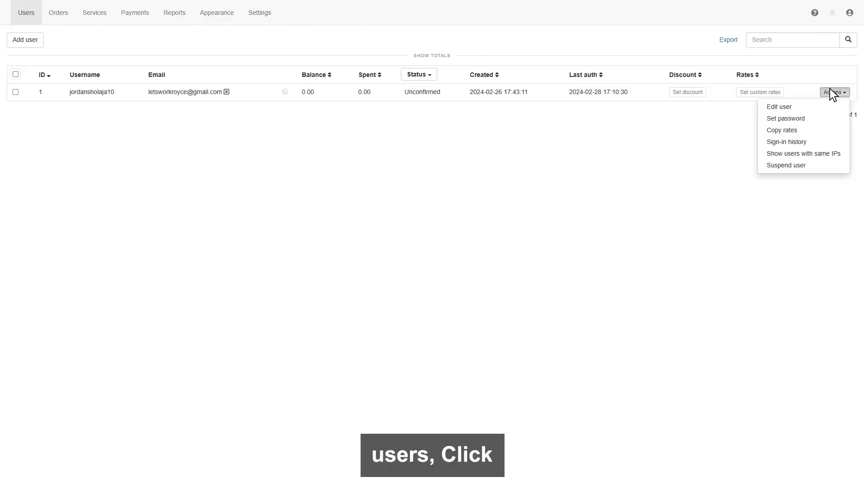
mouse_move(780, 107)
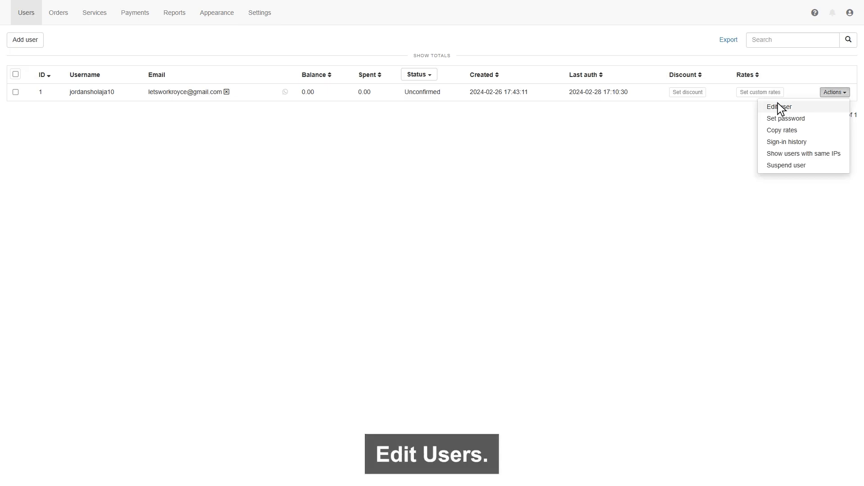
left_click(778, 106)
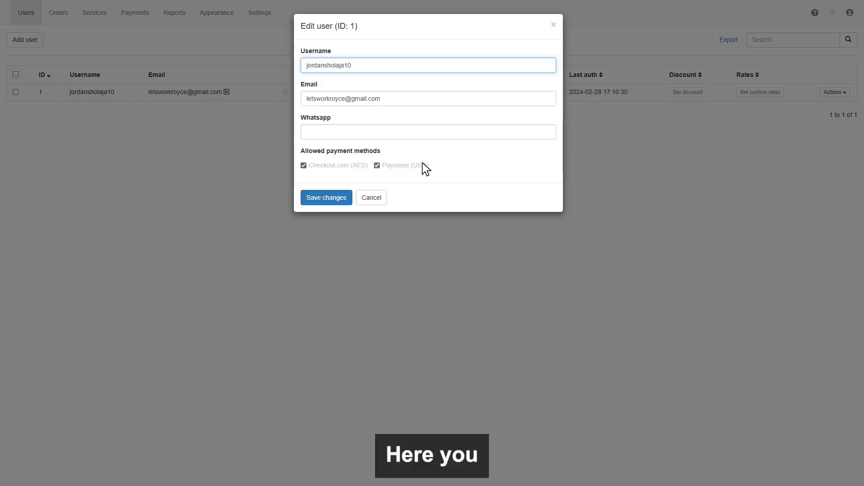
left_click(378, 164)
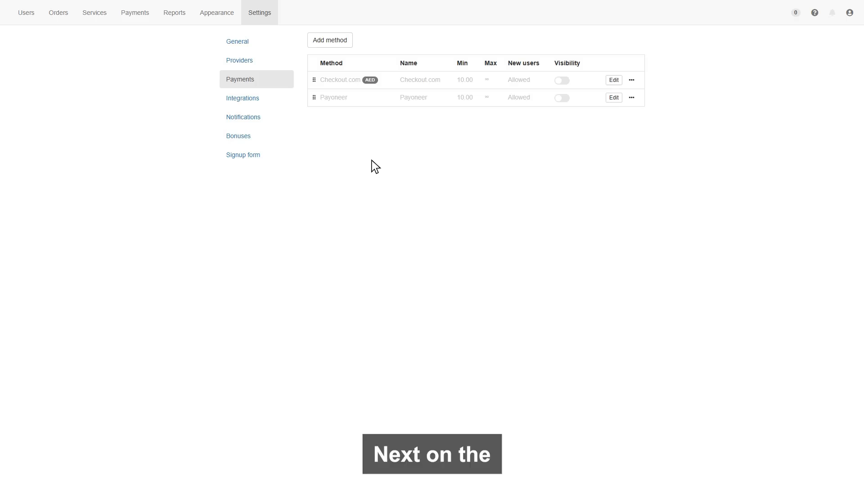
mouse_move(243, 98)
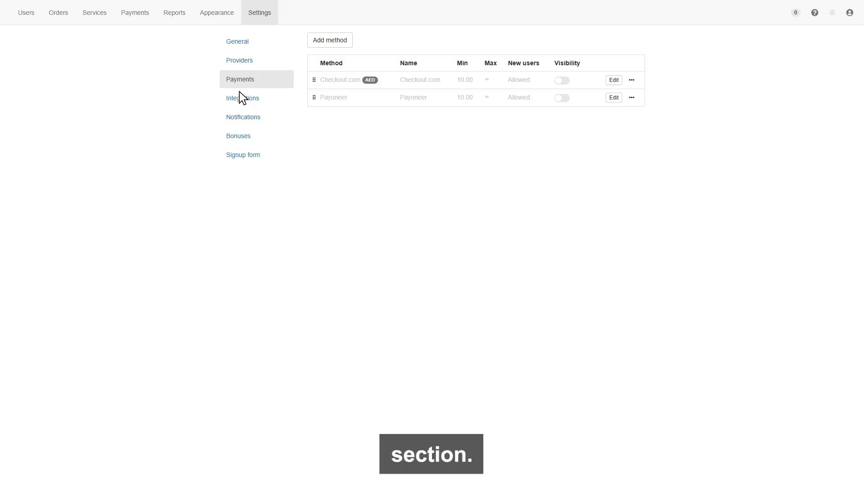
Browse the integrations list and briefly open the WhatsApp button settings before returning
left_click(242, 98)
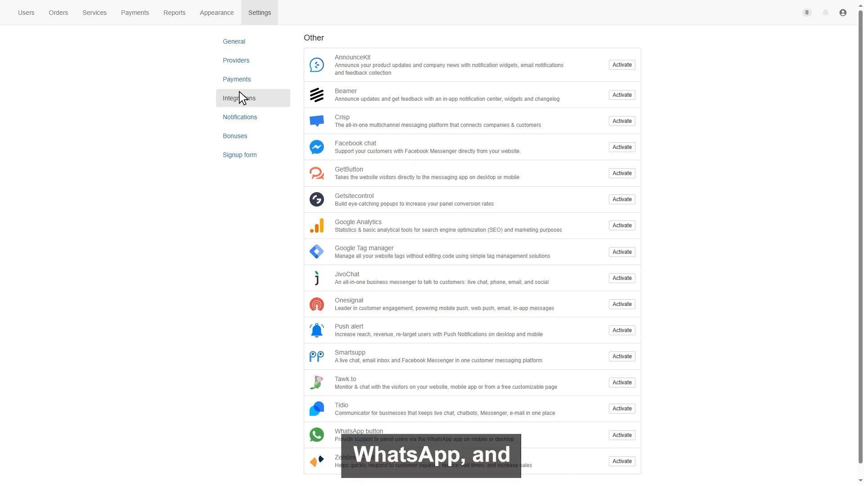
scroll("down", 3)
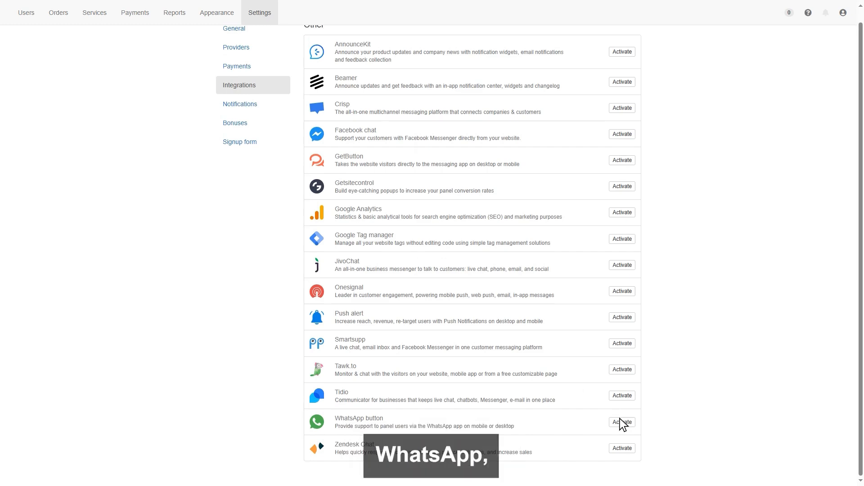
left_click(621, 422)
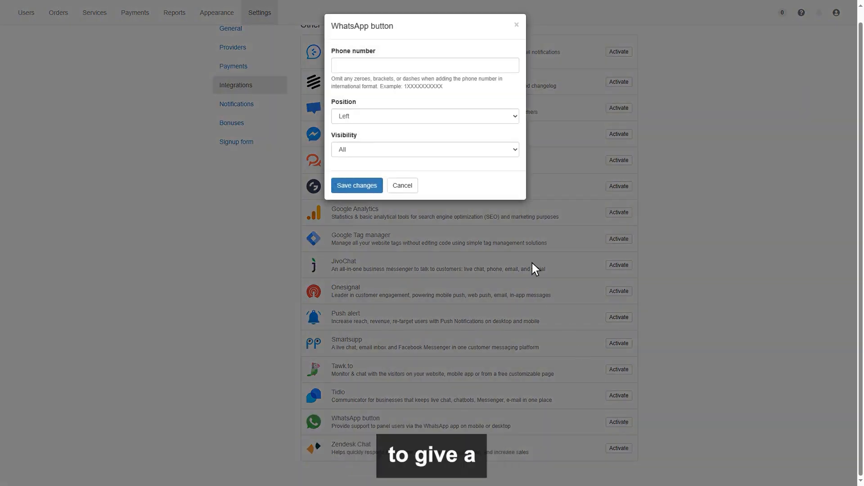
left_click(424, 65)
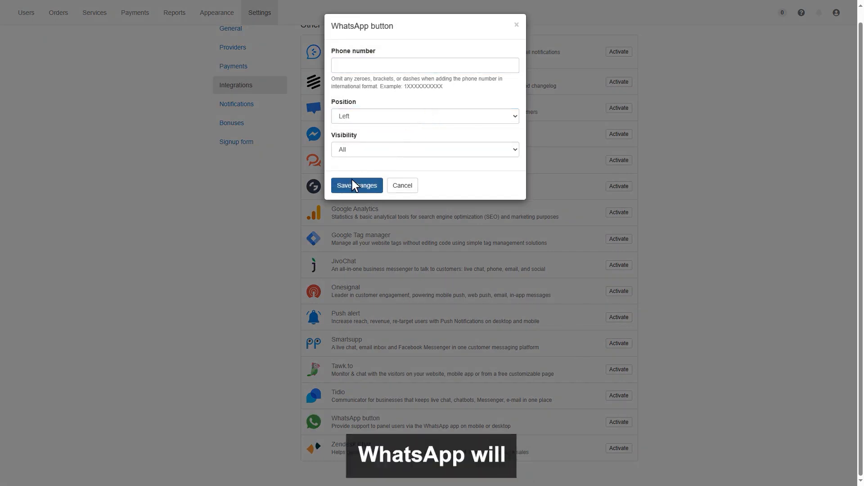
left_click(357, 185)
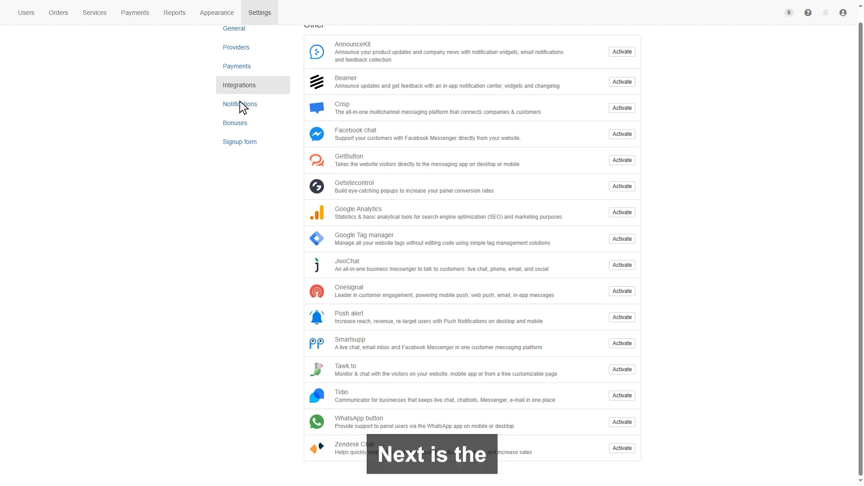
Show the user and staff notification settings with the staff emails option
left_click(239, 105)
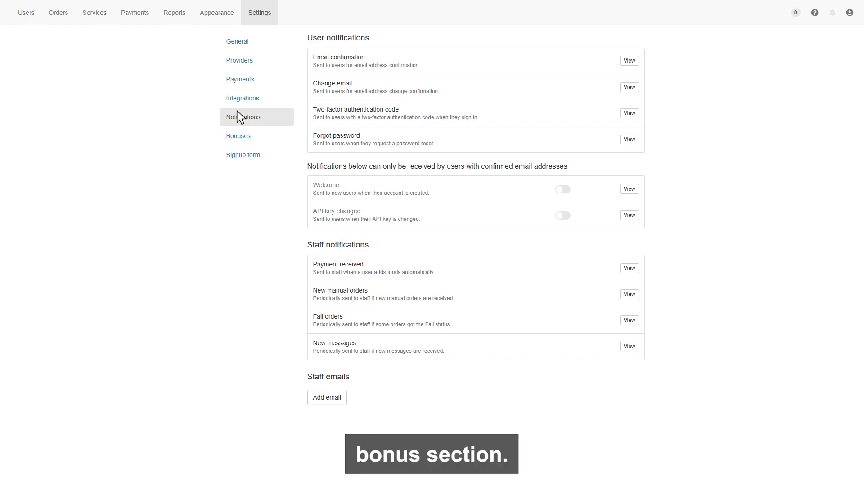
Add a Checkout.com bonus of 2% for deposits from 150
left_click(237, 136)
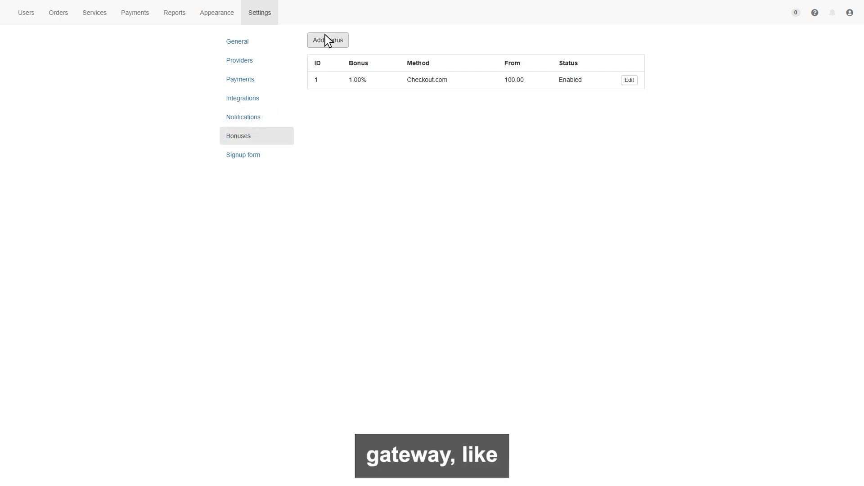
left_click(328, 40)
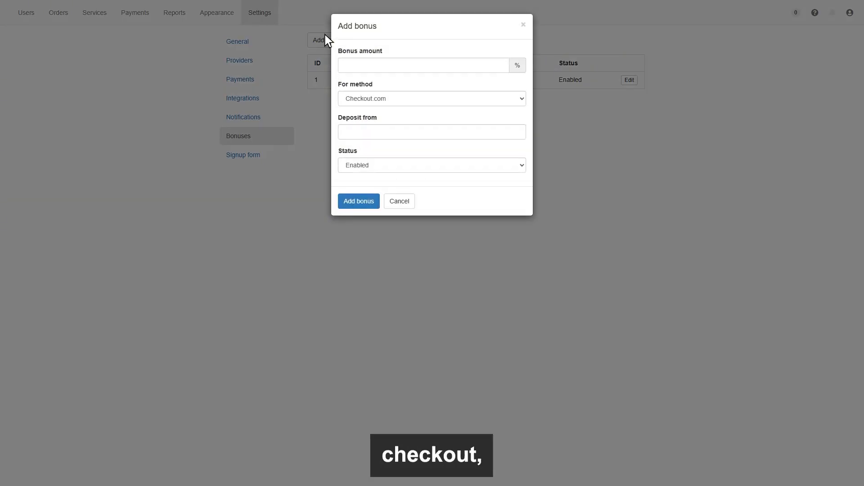
left_click(423, 65)
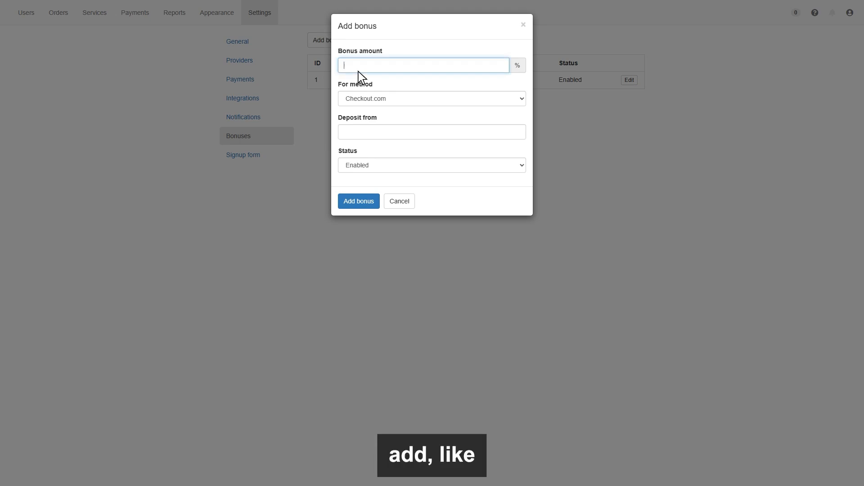
type("2")
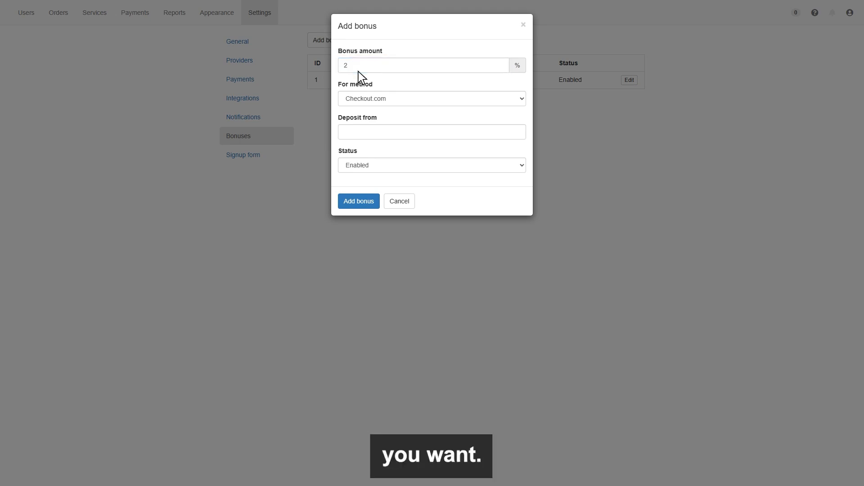
left_click(431, 131)
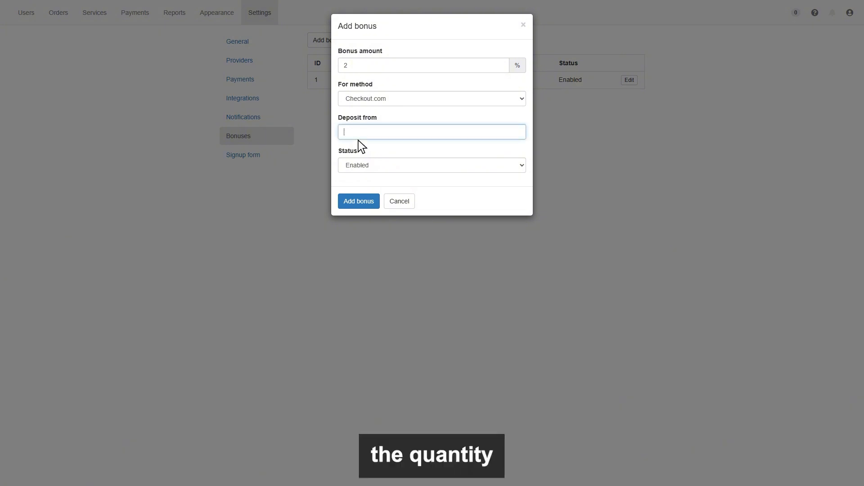
type("150")
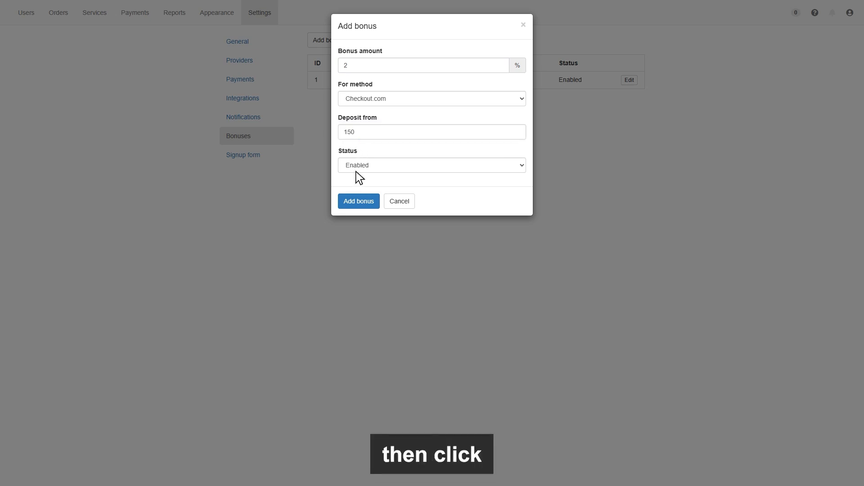
left_click(360, 201)
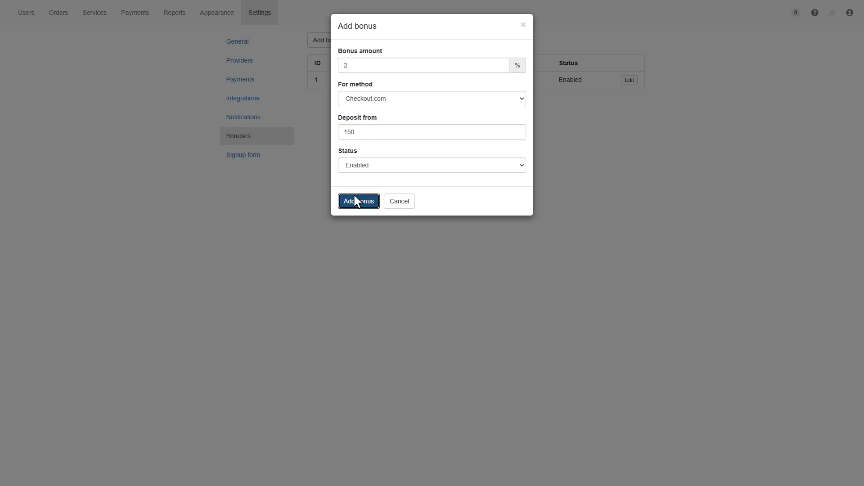
left_click(359, 201)
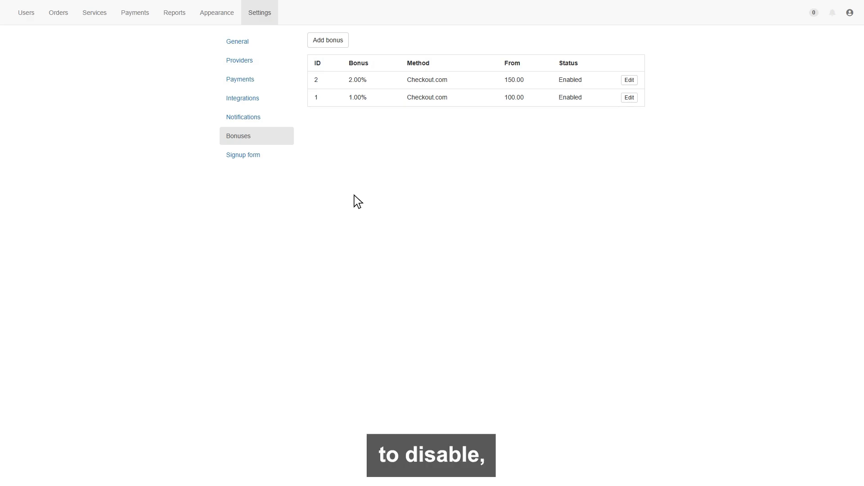
Set the new 2% bonus's status to Disabled and save it
left_click(628, 81)
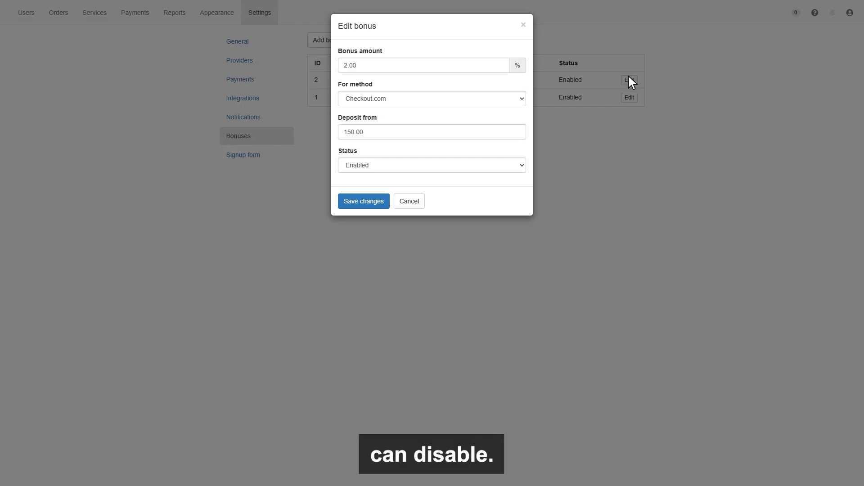
left_click(432, 164)
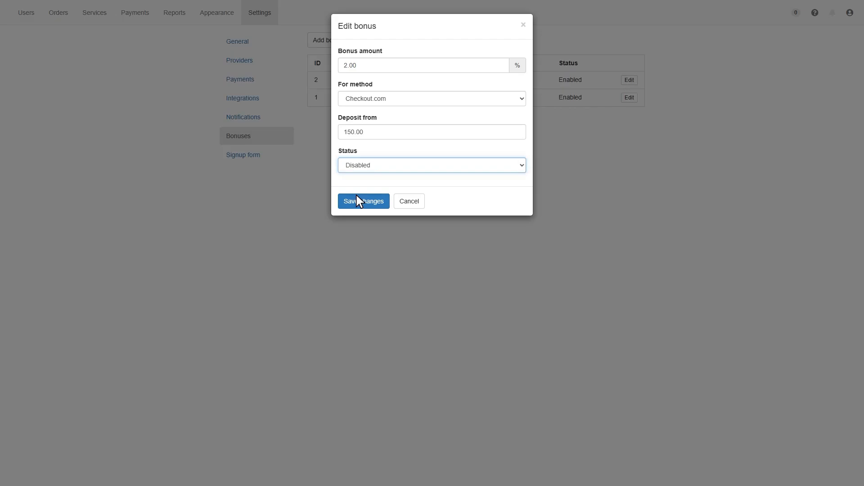
left_click(363, 201)
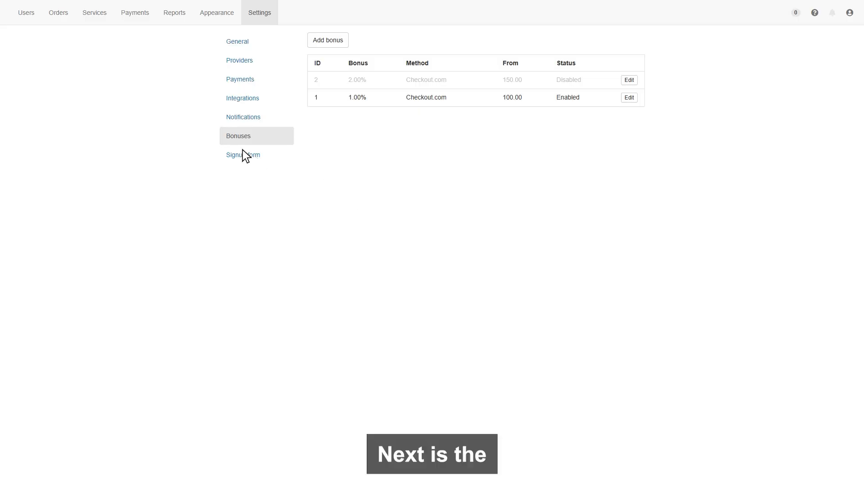
Add a Phone field with Required set to Yes to the signup form
left_click(243, 155)
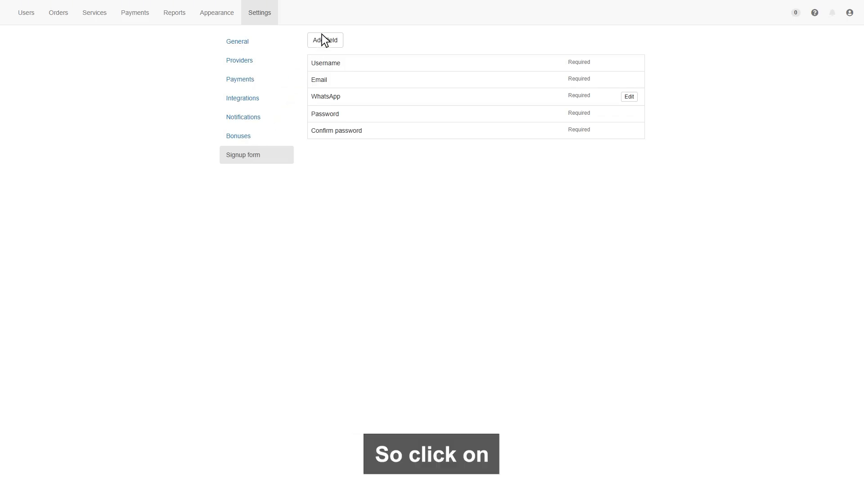
left_click(325, 39)
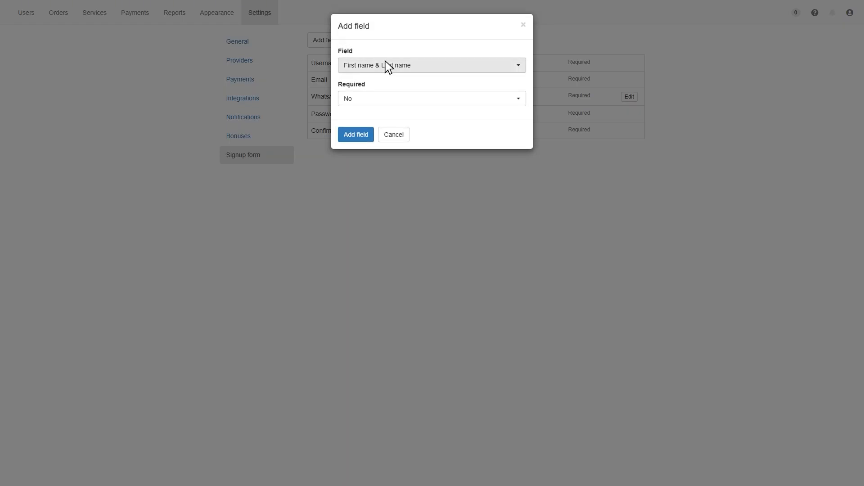
left_click(431, 65)
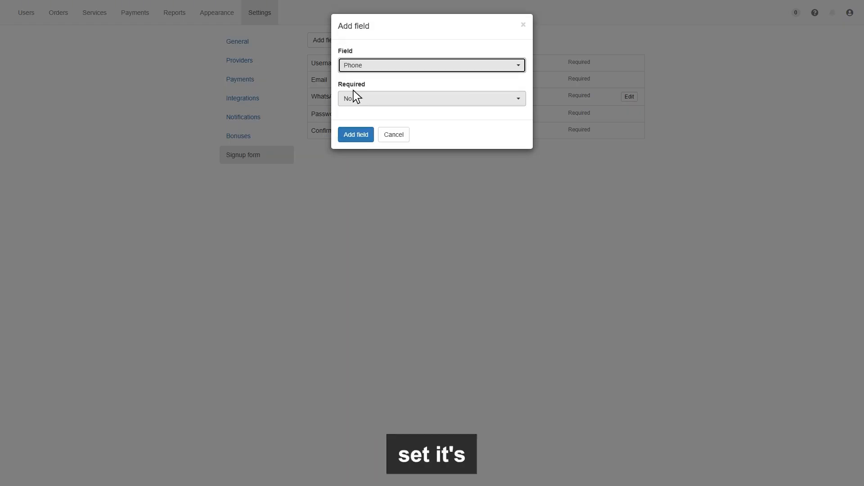
left_click(430, 98)
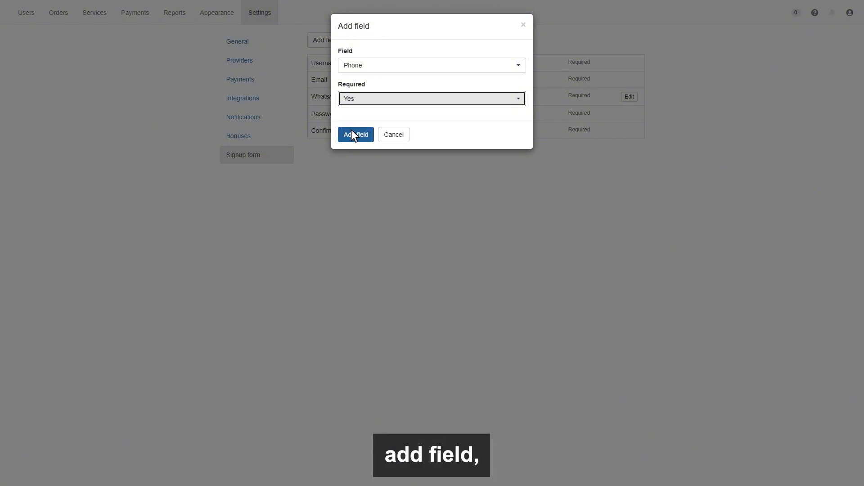
left_click(356, 134)
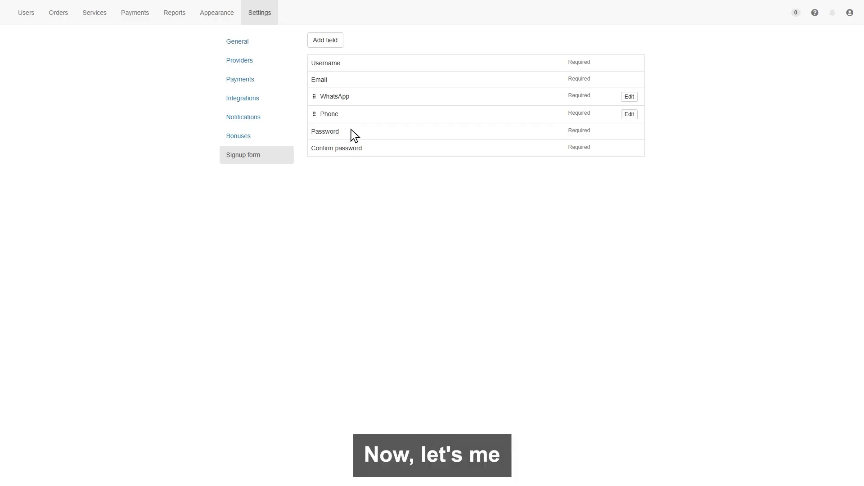
mouse_move(835, 14)
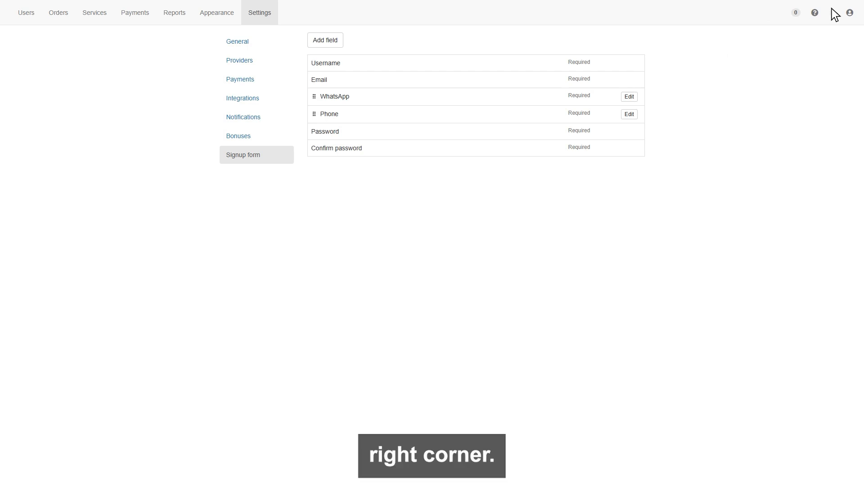
left_click(815, 11)
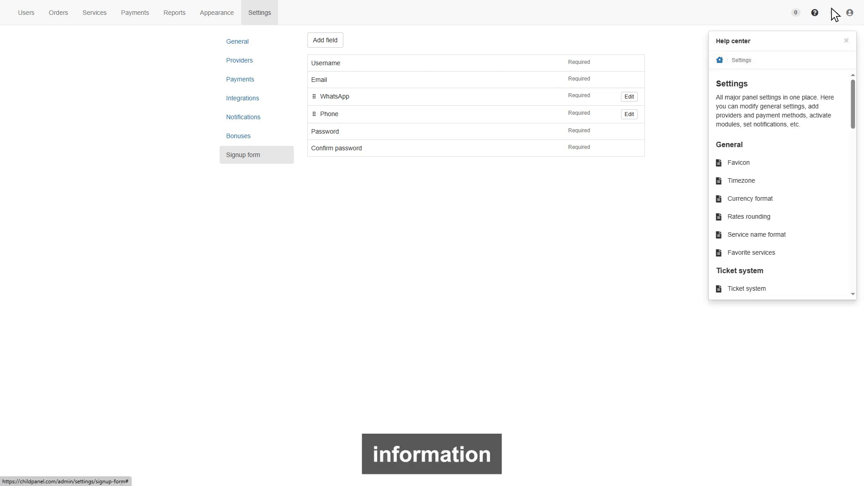
left_click(847, 40)
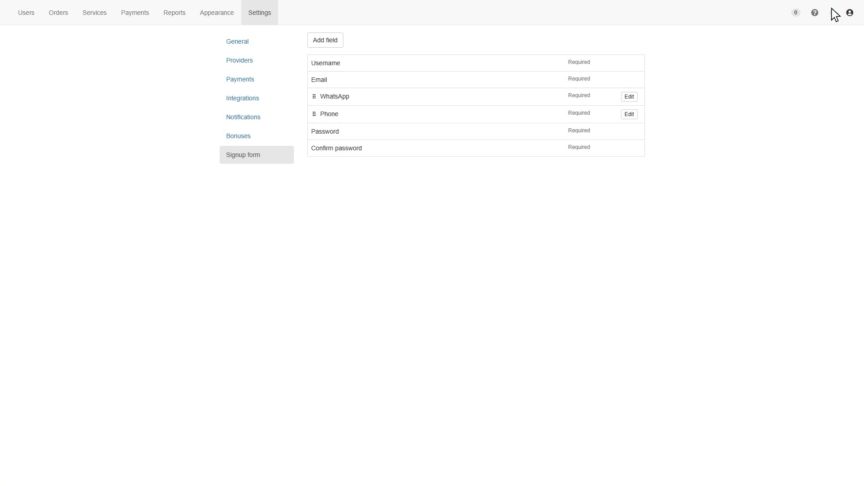
View the account password settings from the account menu, then return to the signup form
left_click(850, 13)
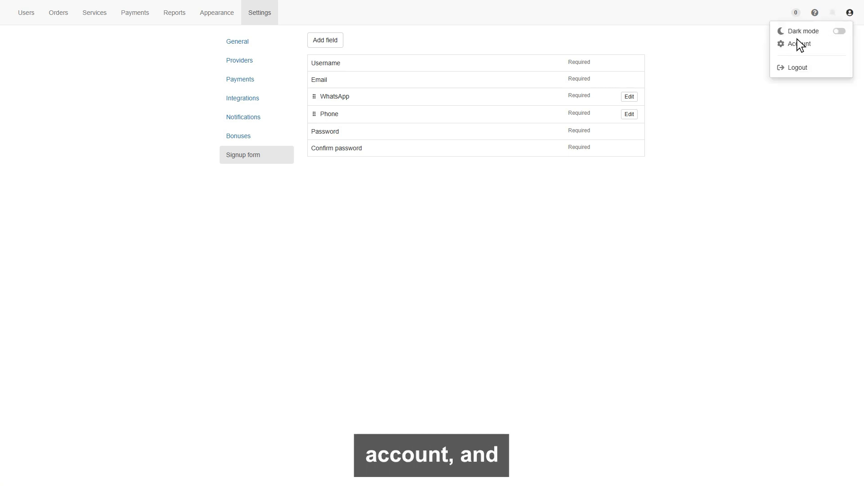
left_click(798, 43)
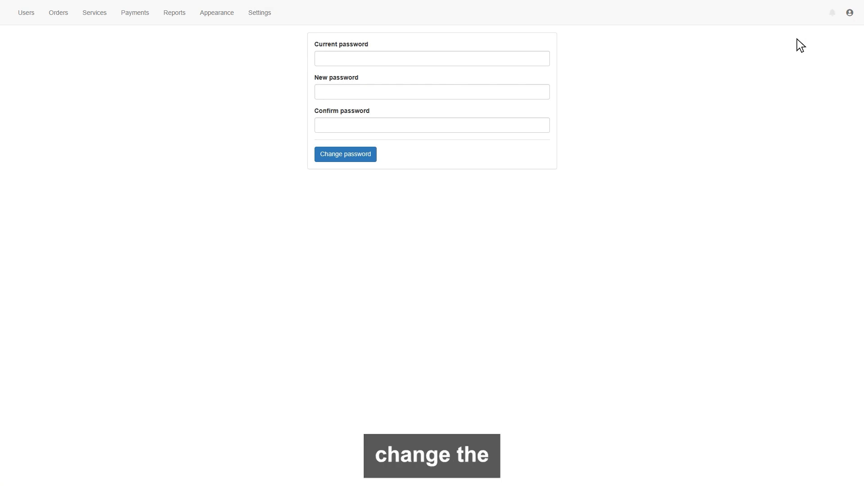
left_click(260, 13)
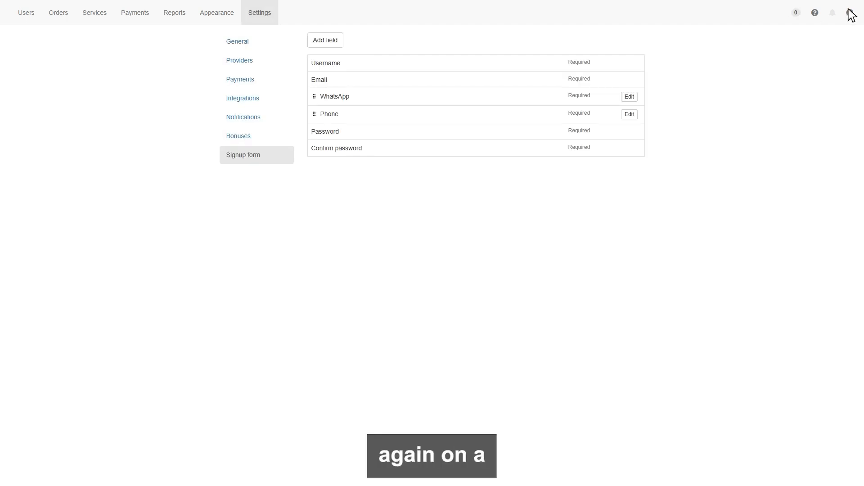
Switch the panel to dark mode and back to the light theme
left_click(852, 12)
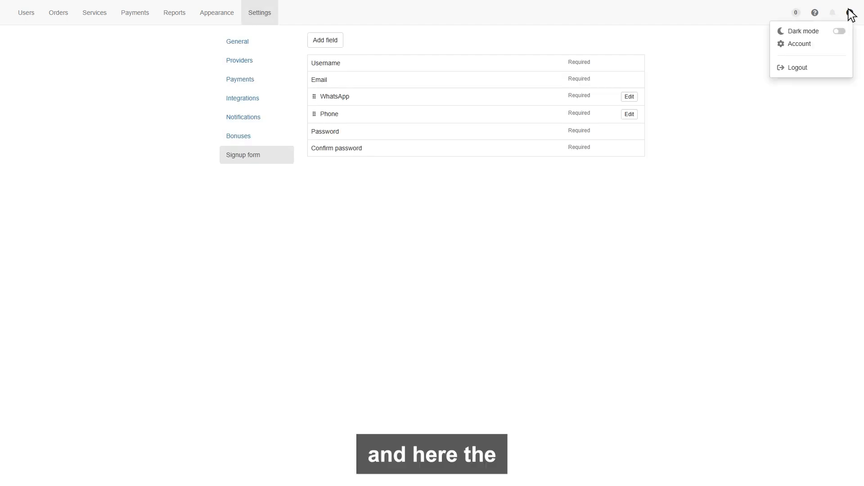
left_click(839, 31)
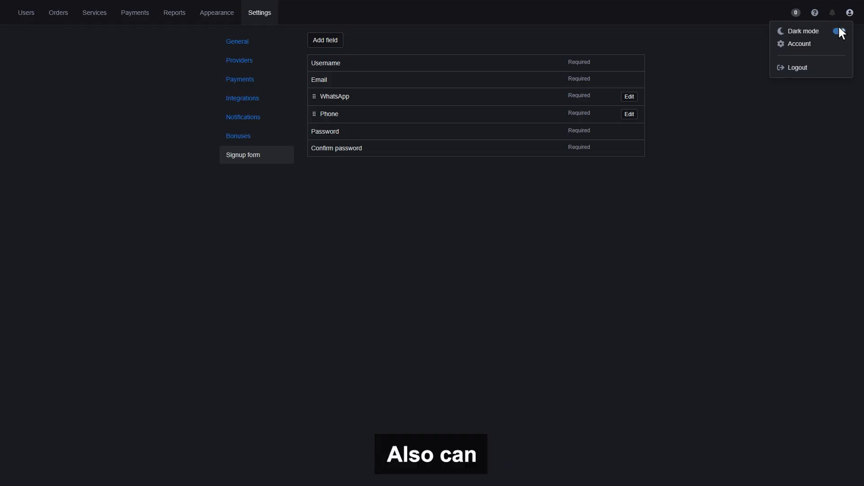
left_click(835, 31)
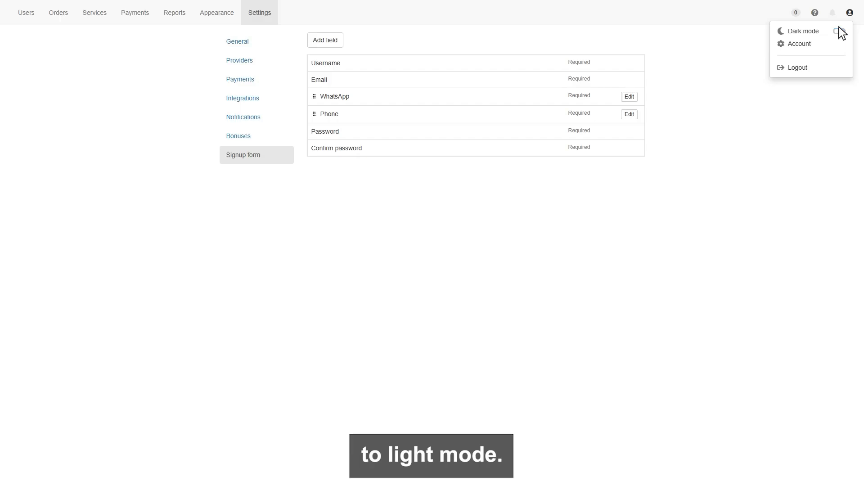